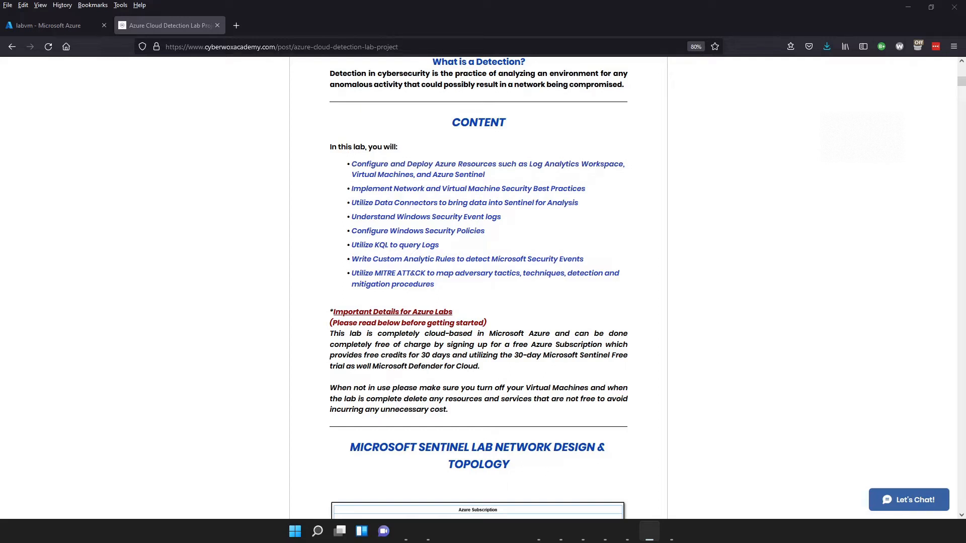
{"action": "mouse_move", "coordinate": [535, 235]}
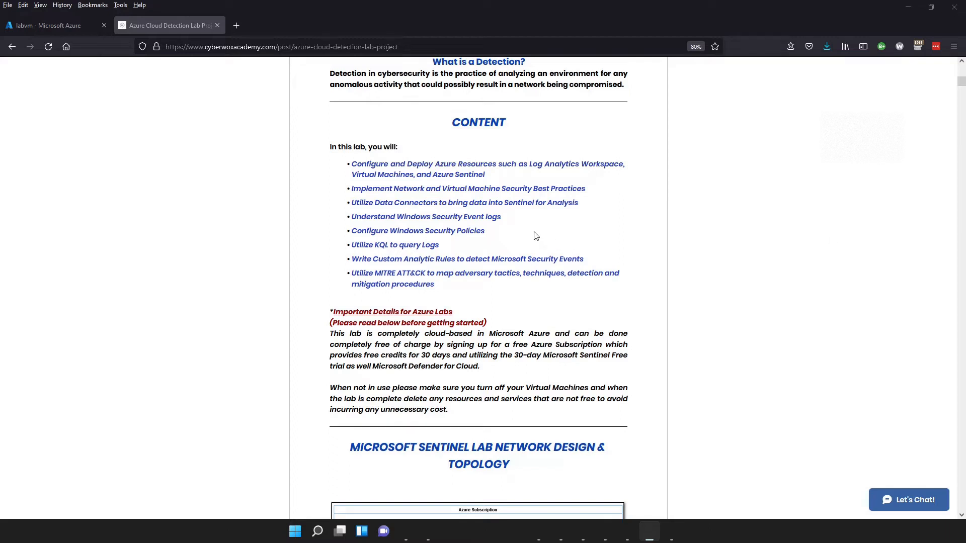
{"action": "mouse_move", "coordinate": [449, 204]}
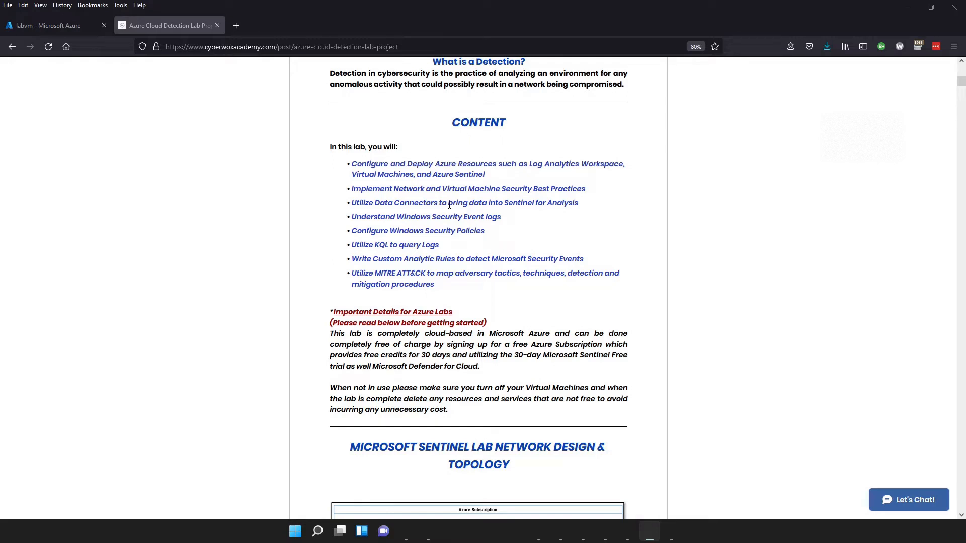
Bring up the labvm virtual machine overview in the Azure portal
{"action": "left_click", "coordinate": [53, 25]}
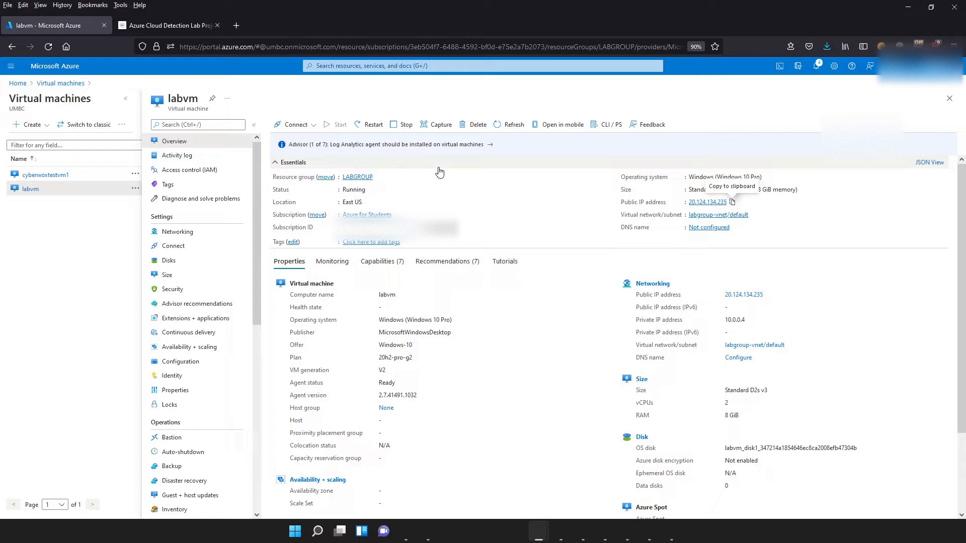
{"action": "mouse_move", "coordinate": [440, 172]}
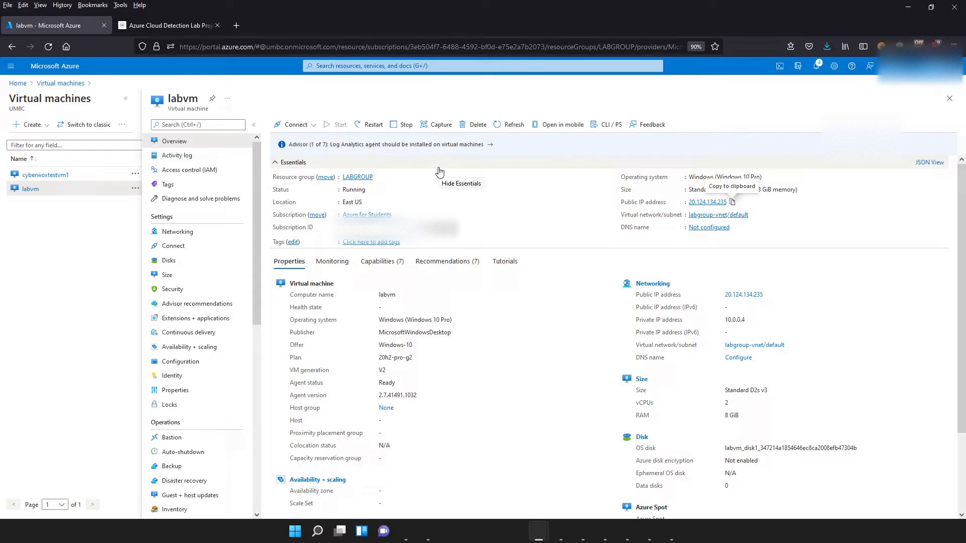
{"action": "mouse_move", "coordinate": [389, 112]}
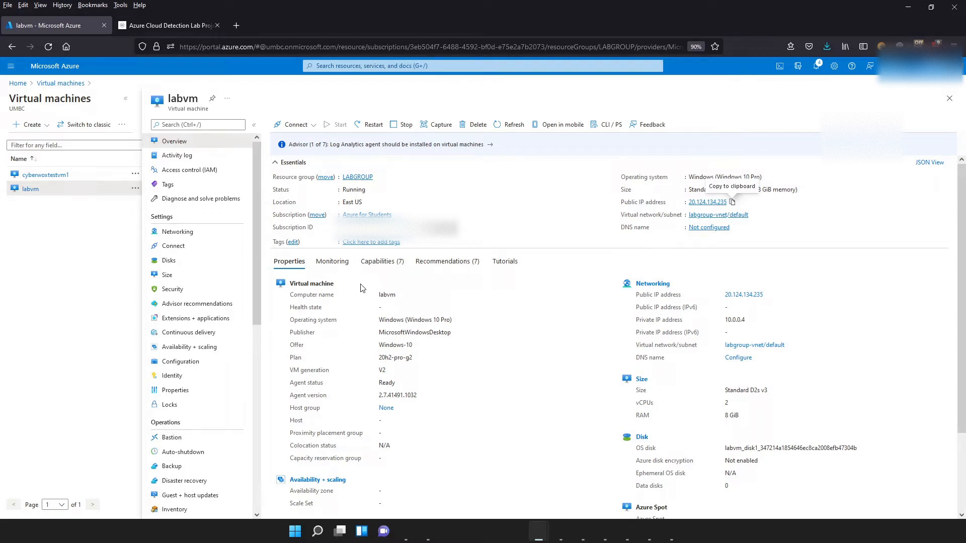
{"action": "mouse_move", "coordinate": [333, 142]}
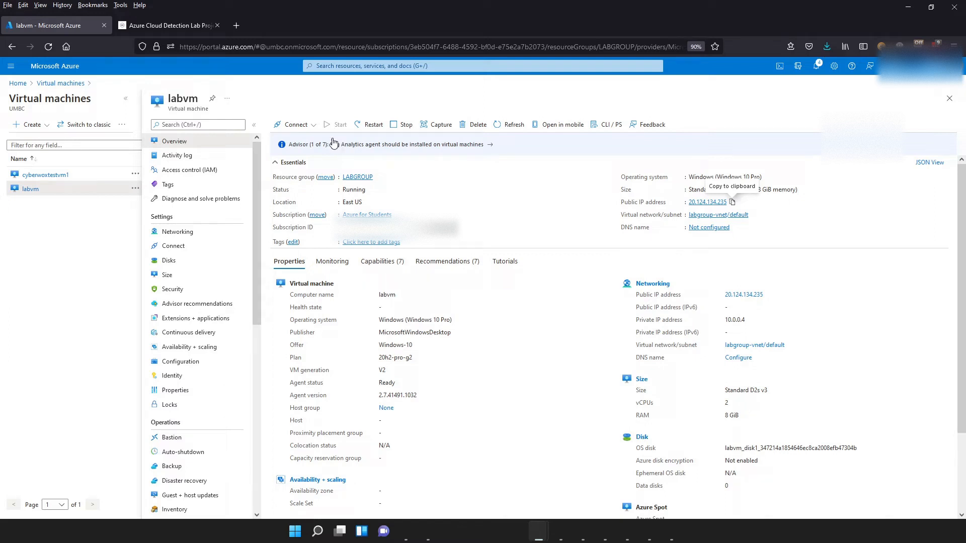
{"action": "mouse_move", "coordinate": [483, 291]}
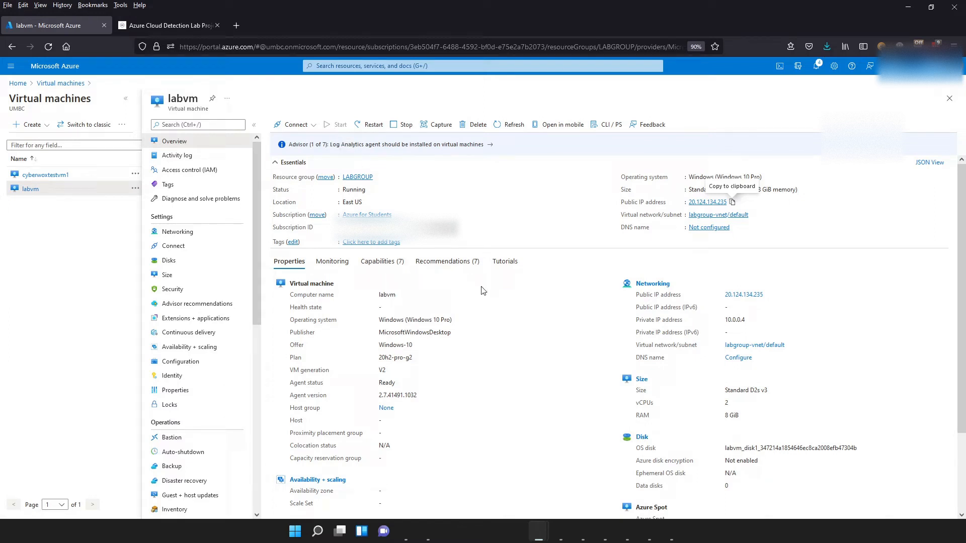
{"action": "mouse_move", "coordinate": [174, 246]}
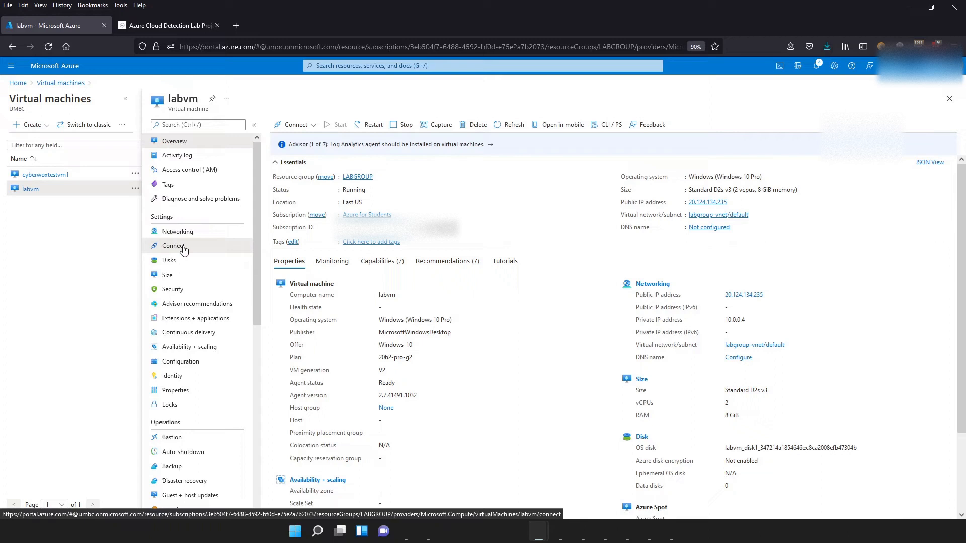
{"action": "left_click", "coordinate": [173, 246]}
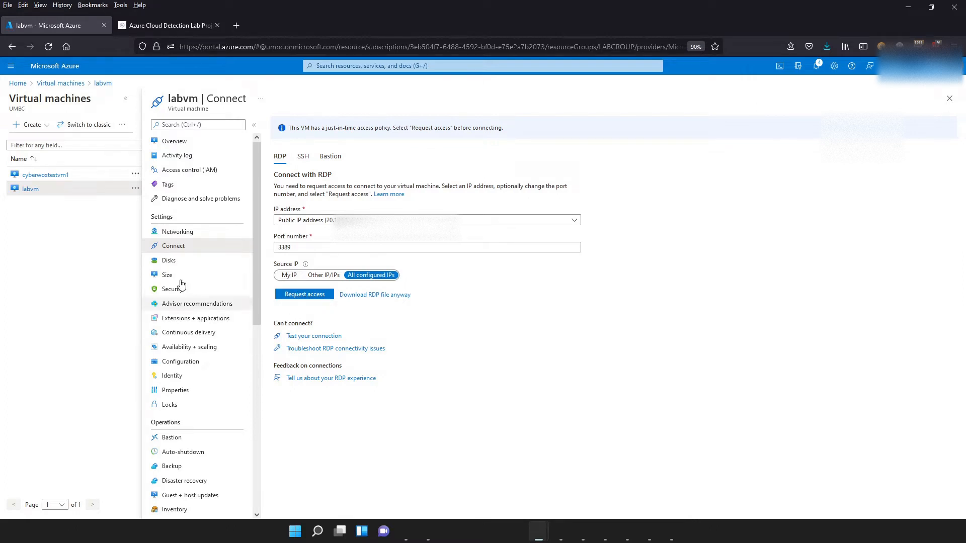
{"action": "left_click", "coordinate": [174, 141]}
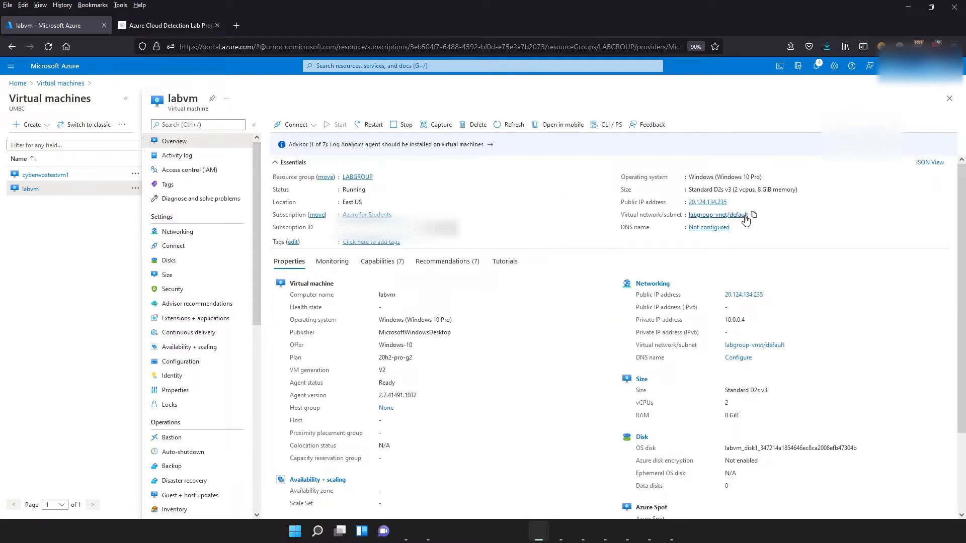
Launch Remote Desktop Connection aimed at the VM's public IP 20.124.134.235
{"action": "left_click", "coordinate": [733, 202]}
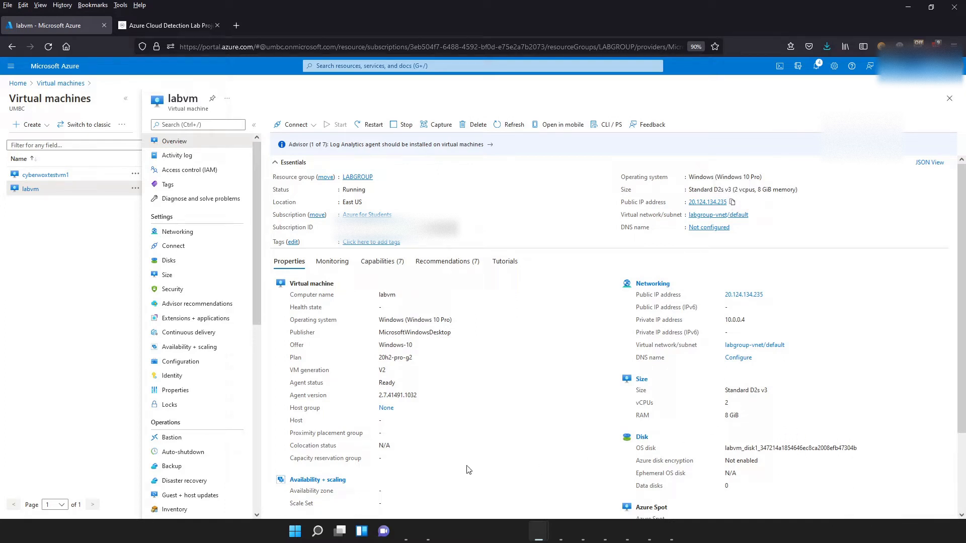
{"action": "mouse_move", "coordinate": [421, 442]}
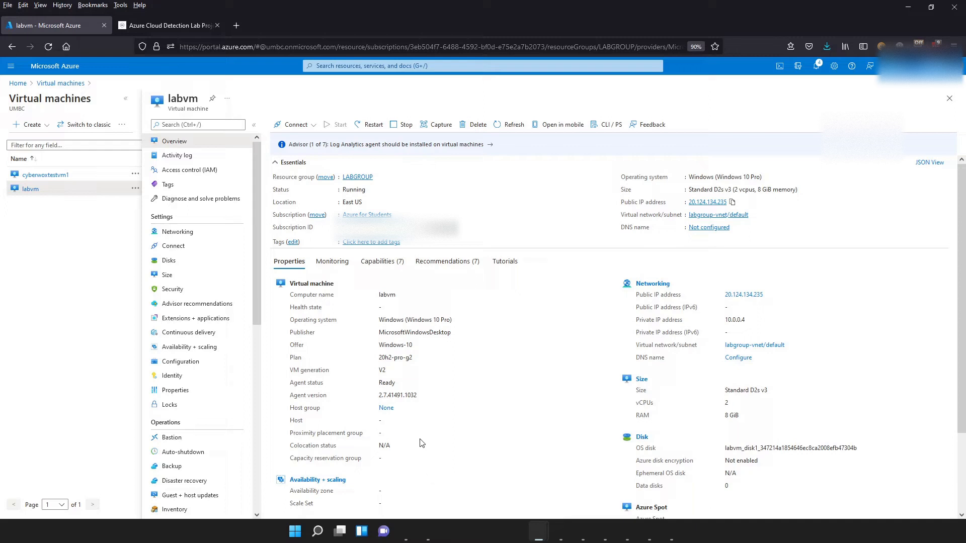
{"action": "mouse_move", "coordinate": [358, 470]}
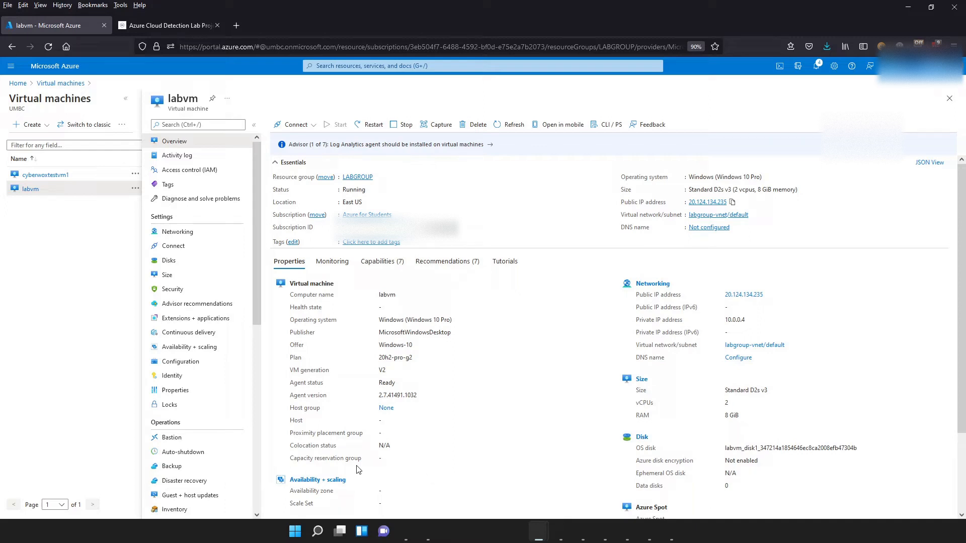
{"action": "left_click", "coordinate": [317, 532]}
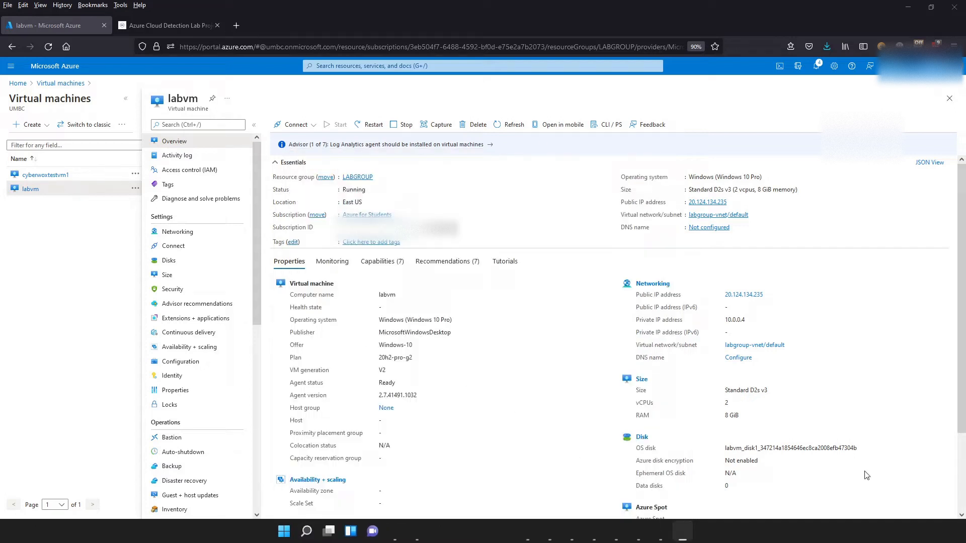
{"action": "mouse_move", "coordinate": [858, 525]}
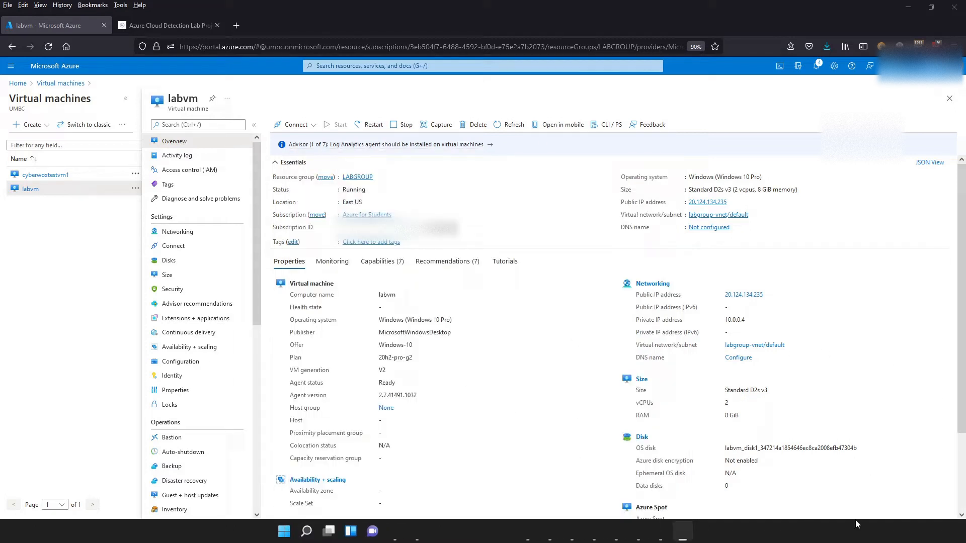
{"action": "left_click", "coordinate": [296, 125]}
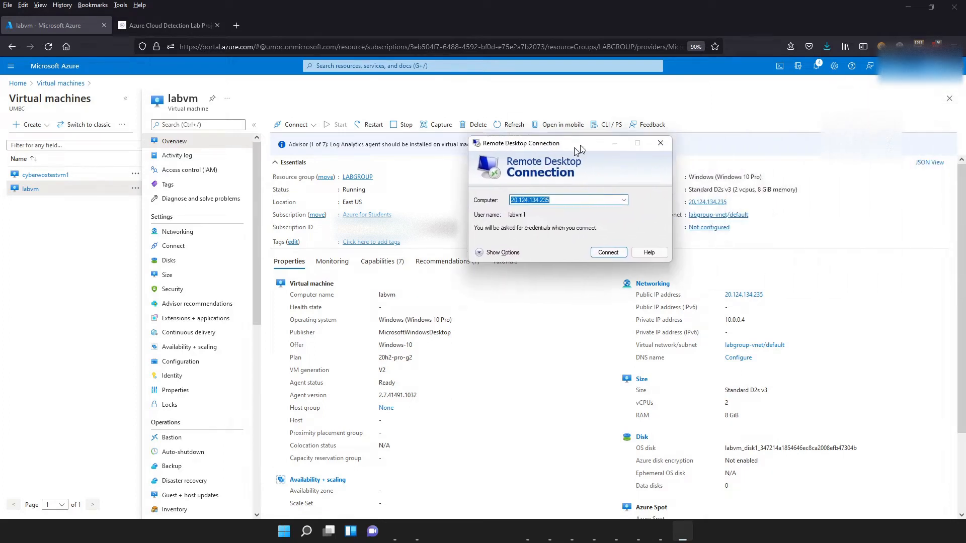
Connect to the VM, submit the labvm1 password and confirm until the certificate warning appears
{"action": "left_click_drag", "start_coordinate": [520, 143], "coordinate": [484, 152]}
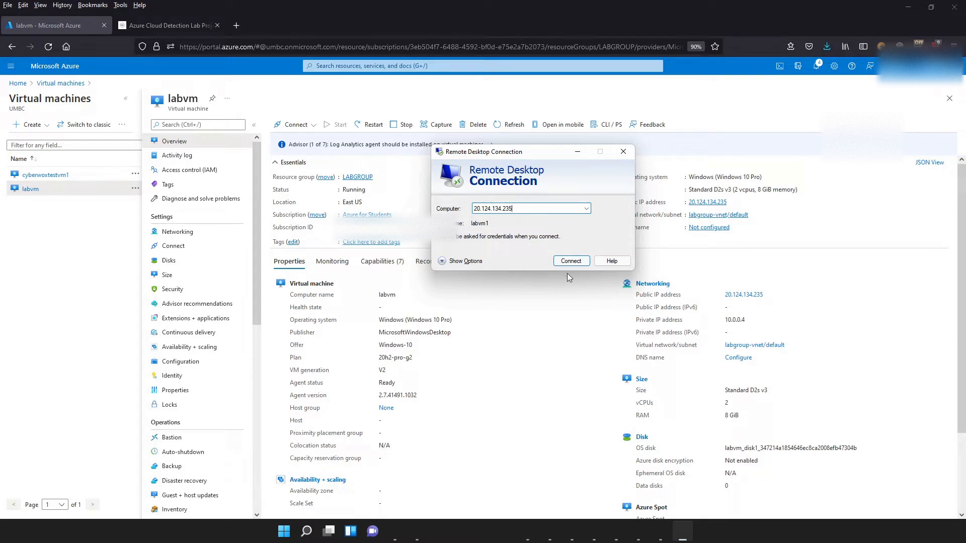
{"action": "left_click", "coordinate": [570, 261]}
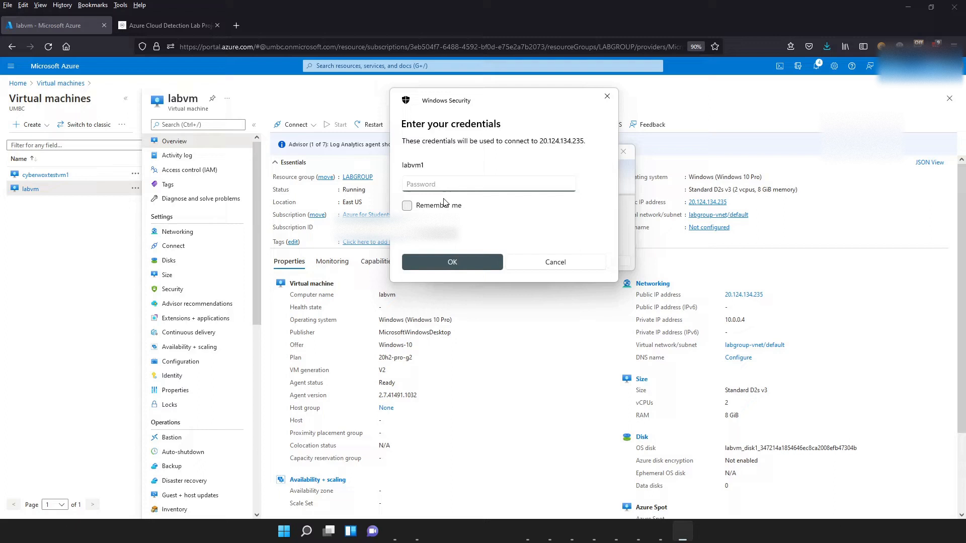
{"action": "type", "text": "password"}
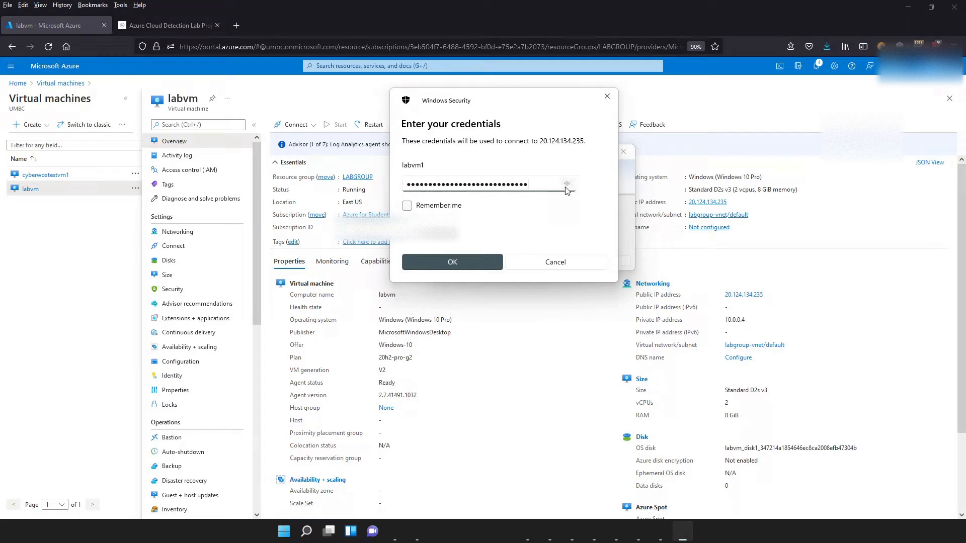
{"action": "left_click", "coordinate": [452, 262]}
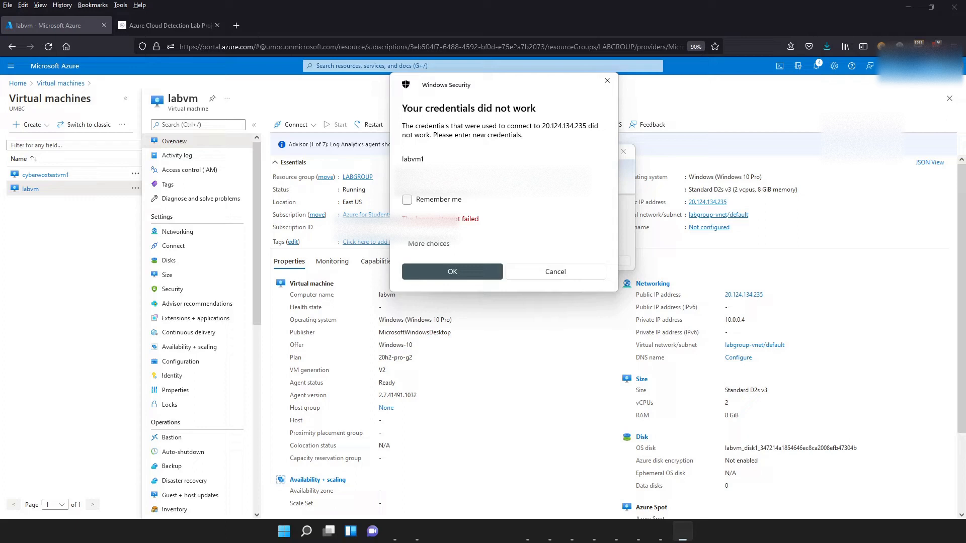
{"action": "left_click", "coordinate": [452, 272]}
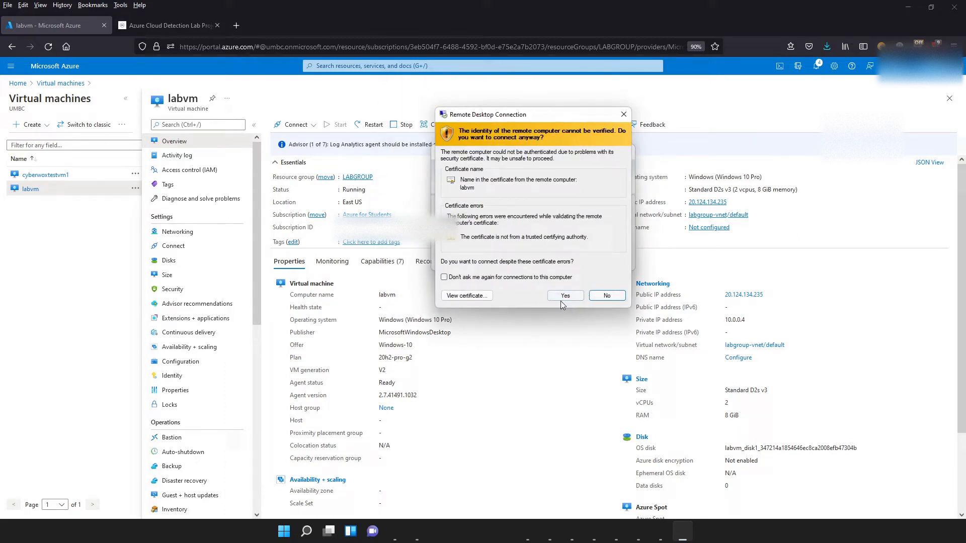
Accept the unverified certificate to reach the remote lab machine's Windows desktop
{"action": "left_click", "coordinate": [564, 295]}
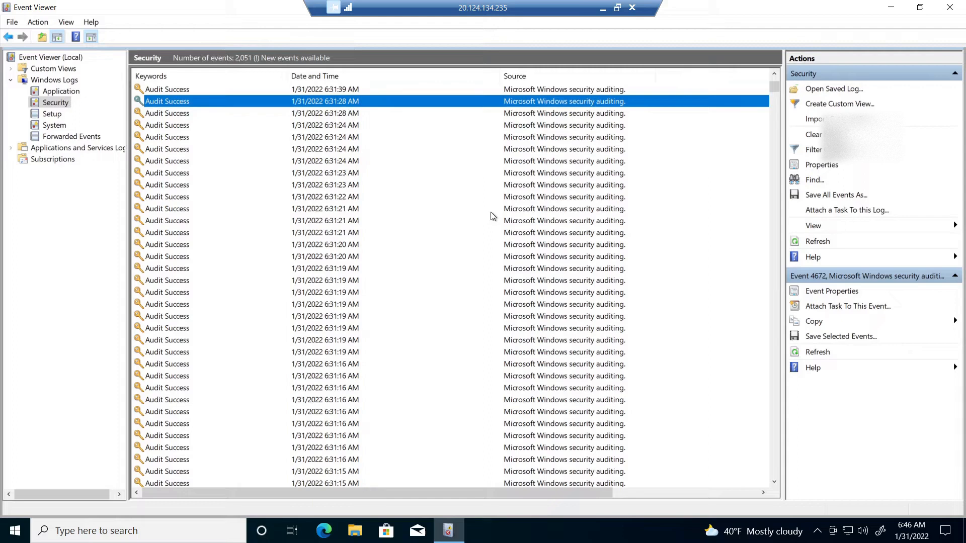
{"action": "mouse_move", "coordinate": [354, 160]}
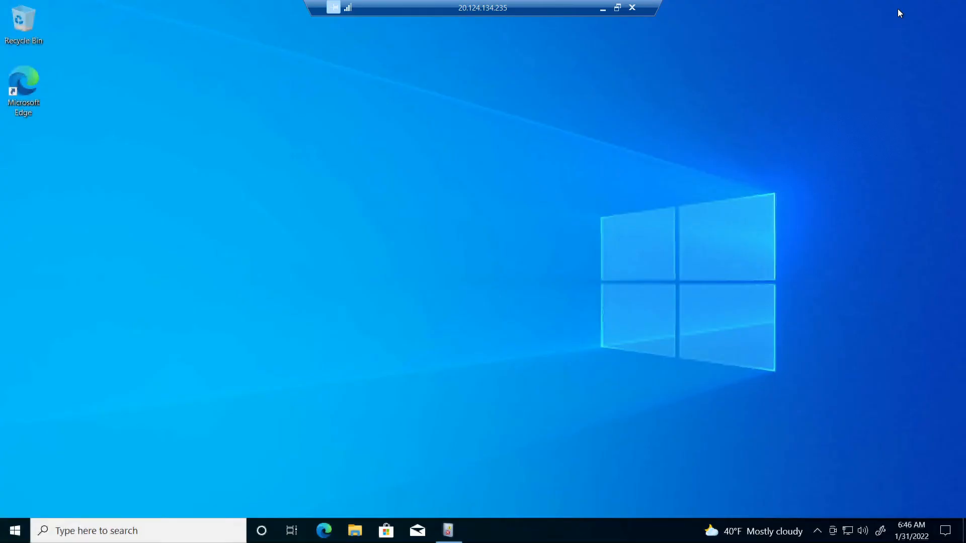
{"action": "mouse_move", "coordinate": [419, 292]}
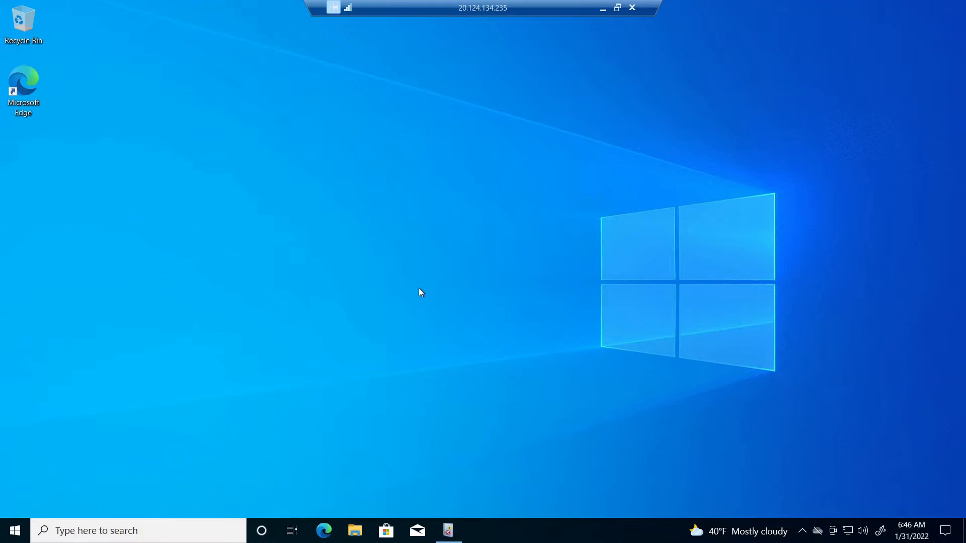
{"action": "mouse_move", "coordinate": [386, 356]}
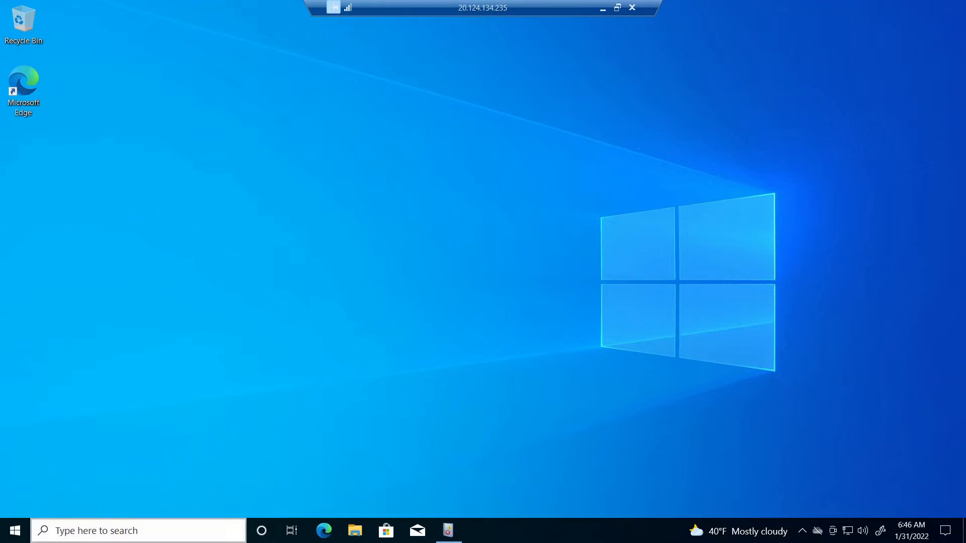
Find Event Viewer via the Start search for 'eve' and run it maximized
{"action": "left_click", "coordinate": [123, 531]}
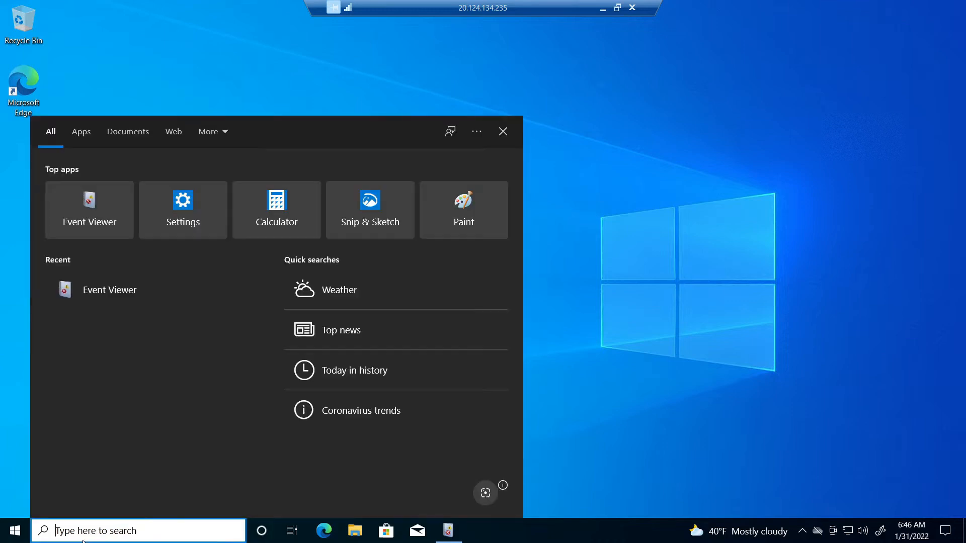
{"action": "type", "text": "eve"}
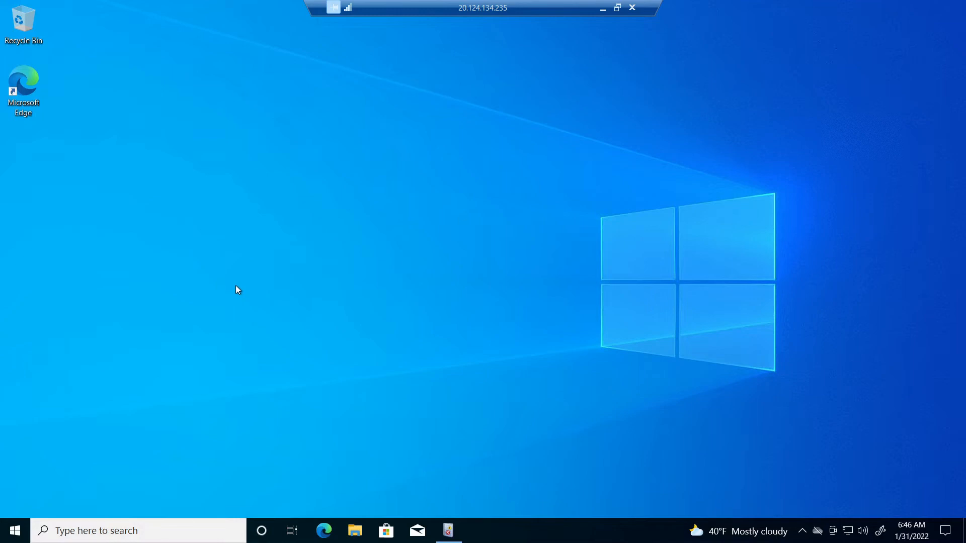
{"action": "left_click", "coordinate": [448, 531]}
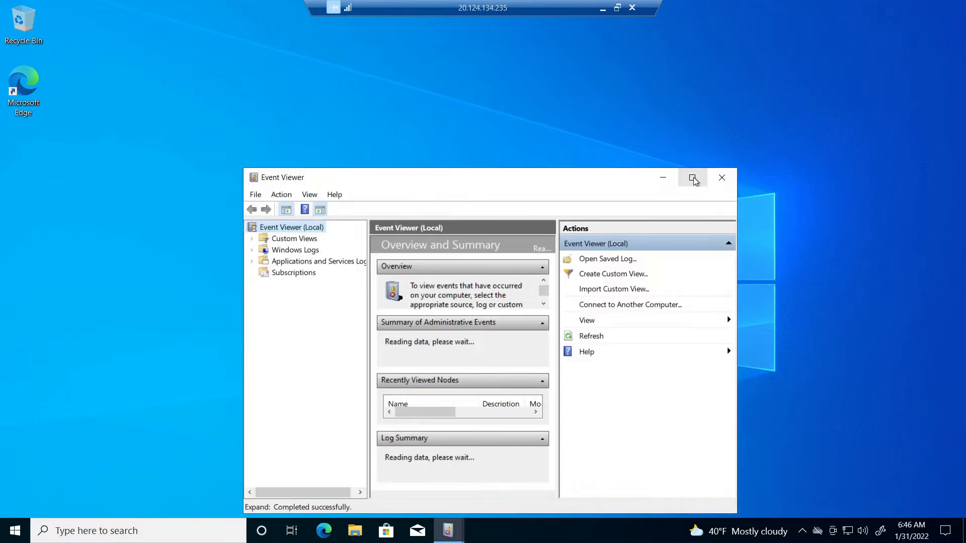
{"action": "left_click", "coordinate": [692, 177]}
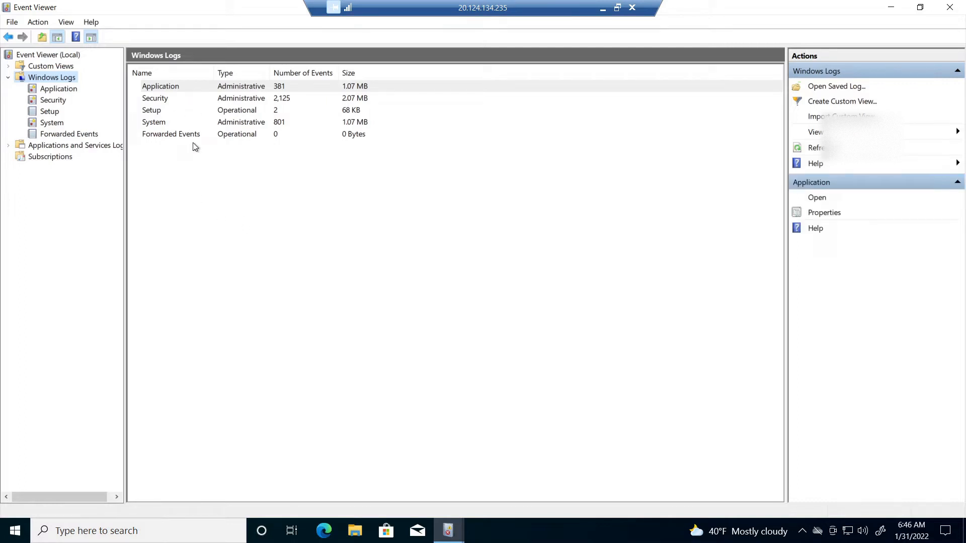
{"action": "mouse_move", "coordinate": [187, 131]}
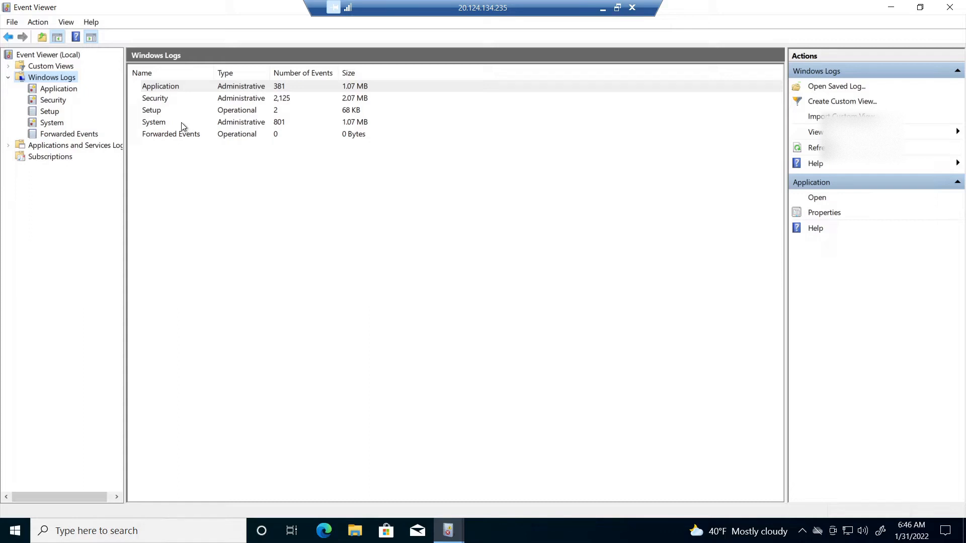
{"action": "mouse_move", "coordinate": [183, 105]}
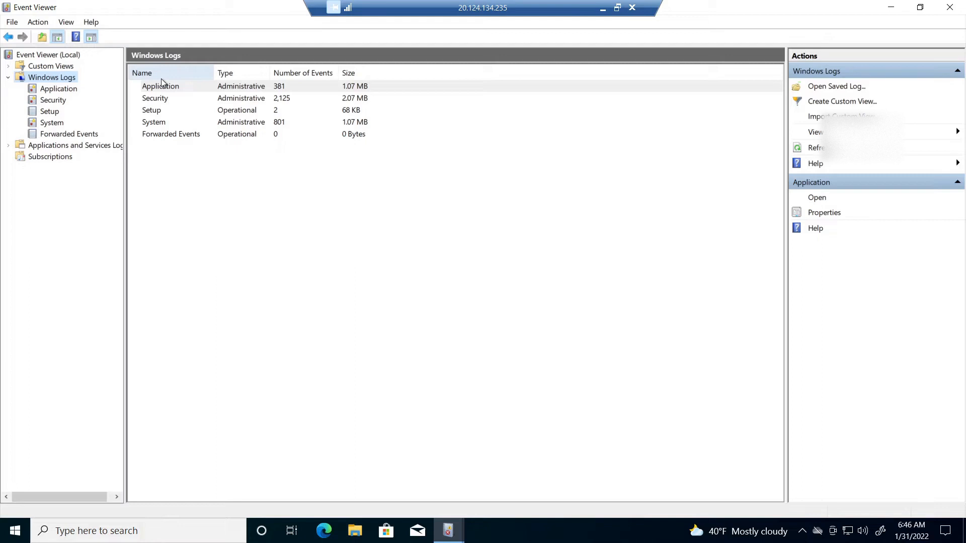
{"action": "mouse_move", "coordinate": [166, 110]}
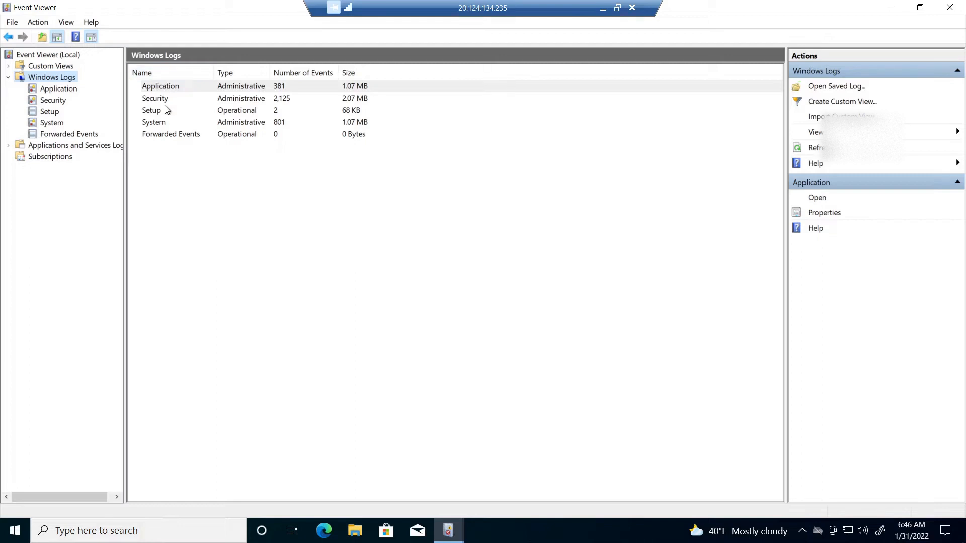
{"action": "mouse_move", "coordinate": [173, 111]}
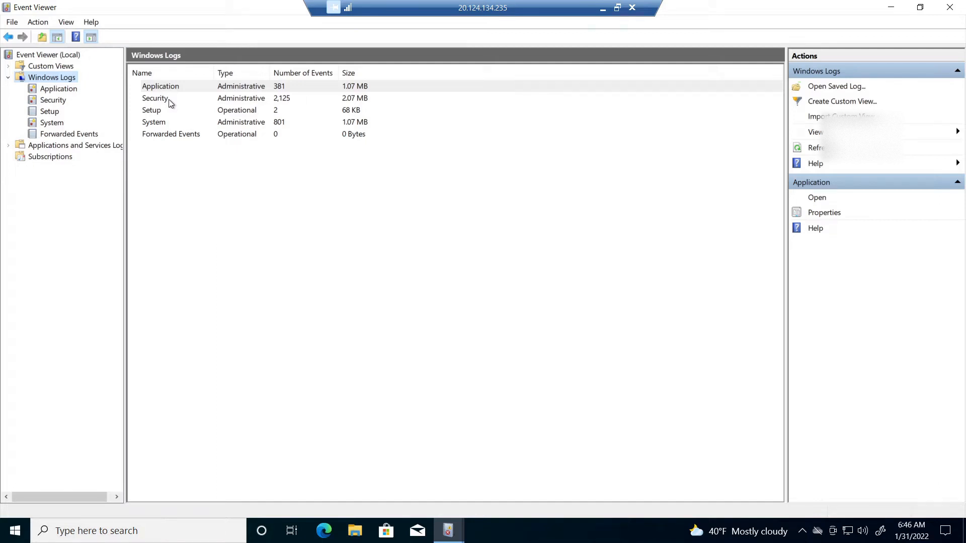
Show the Windows Security log with the details pane hidden and all event columns visible
{"action": "left_click", "coordinate": [155, 97]}
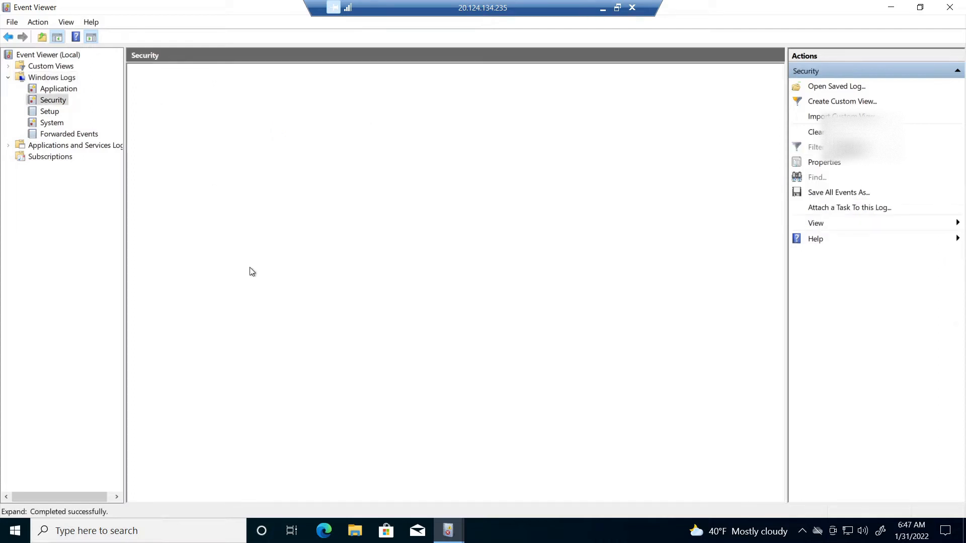
{"action": "left_click", "coordinate": [52, 100]}
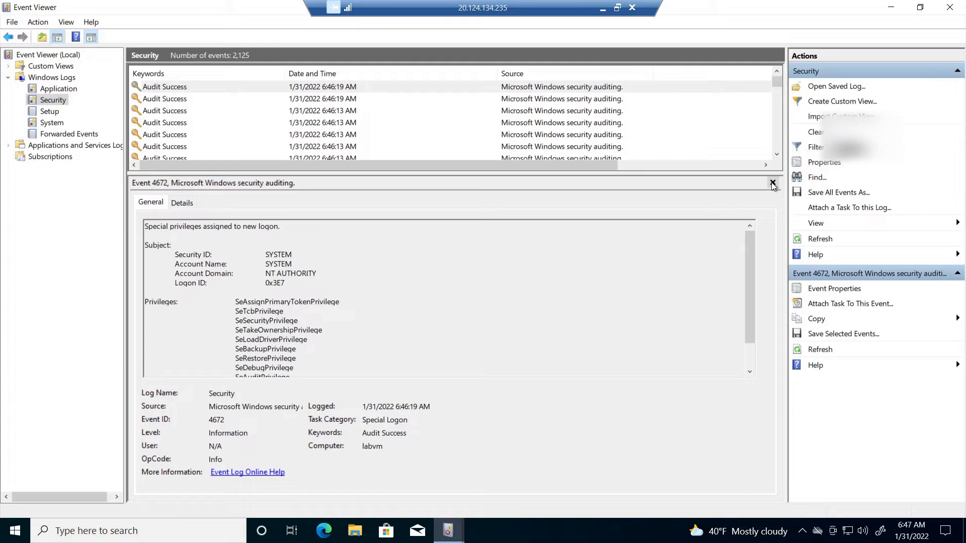
{"action": "left_click", "coordinate": [771, 183]}
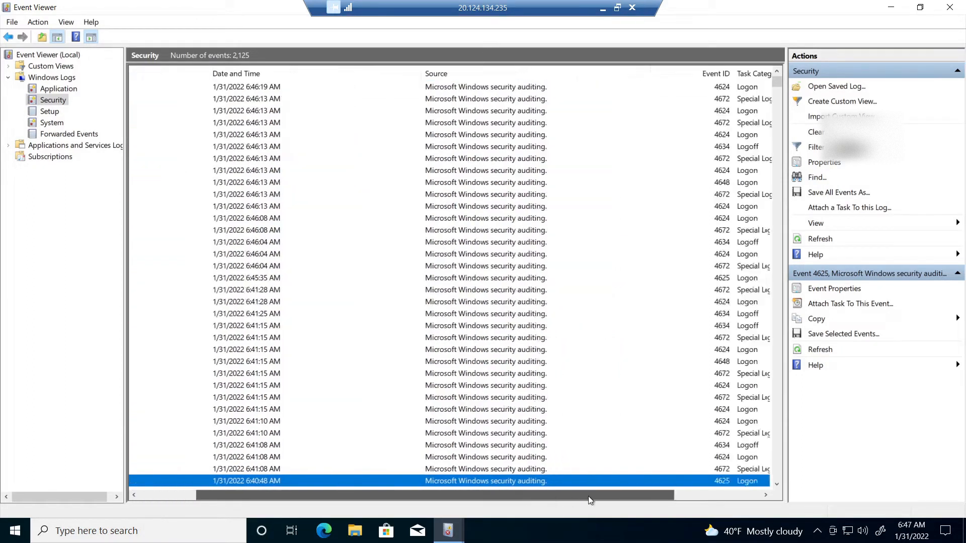
{"action": "scroll", "scroll_direction": "left", "scroll_amount": 3}
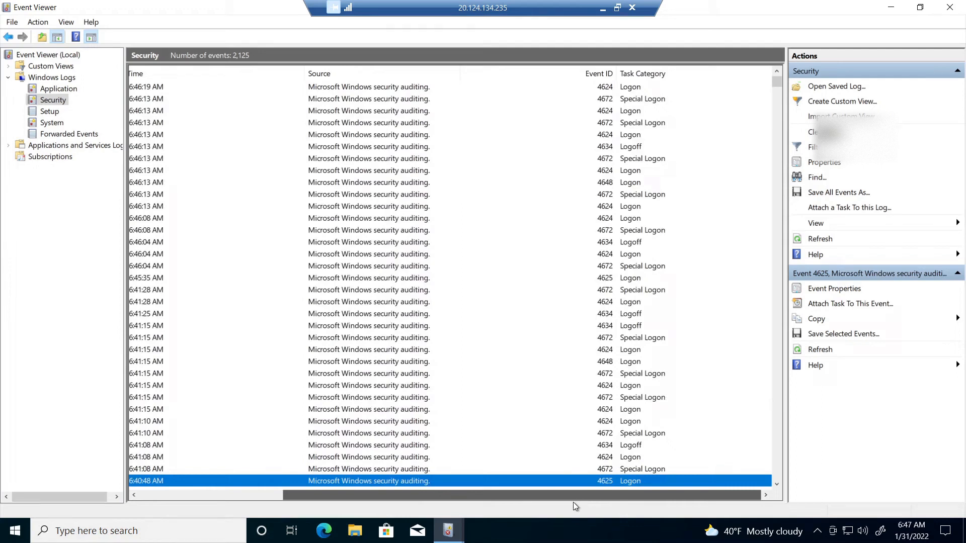
{"action": "scroll", "scroll_direction": "left", "scroll_amount": 3}
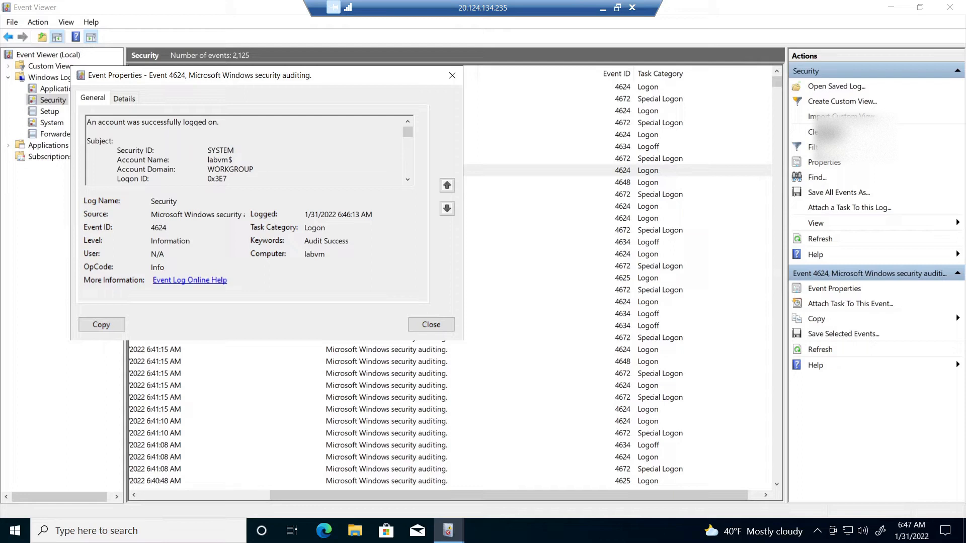
{"action": "mouse_move", "coordinate": [114, 207]}
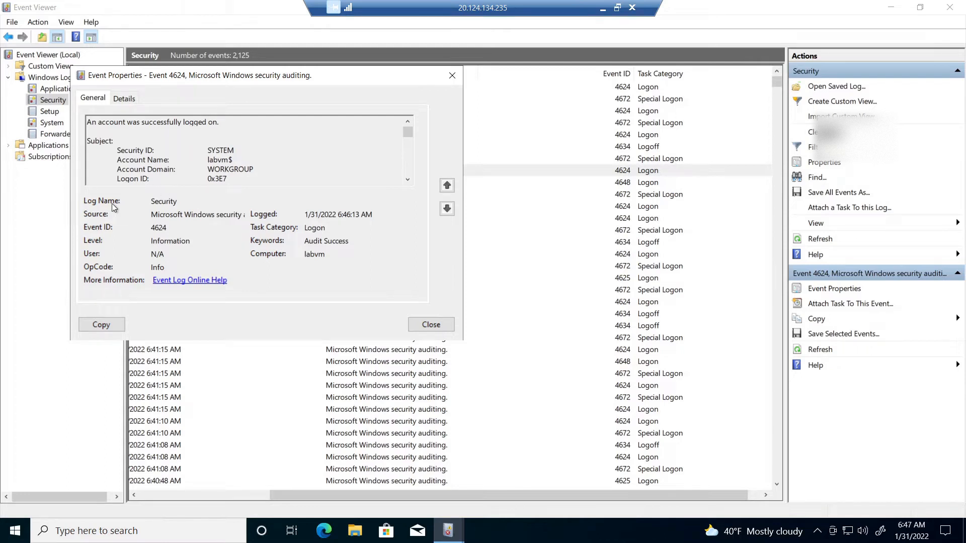
{"action": "mouse_move", "coordinate": [163, 206]}
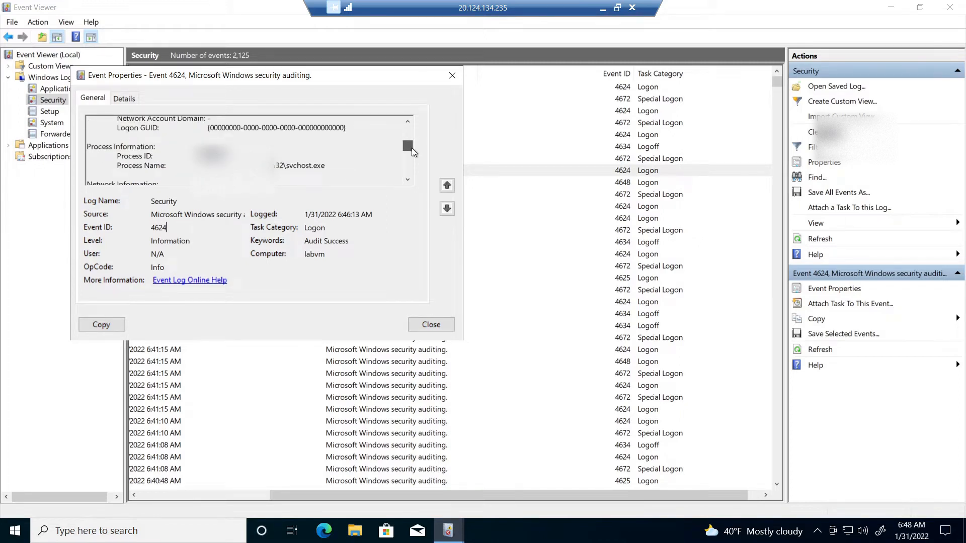
Read through the Event 4624 logon properties and close them back to the Security list
{"action": "scroll", "scroll_direction": "down", "scroll_amount": 3}
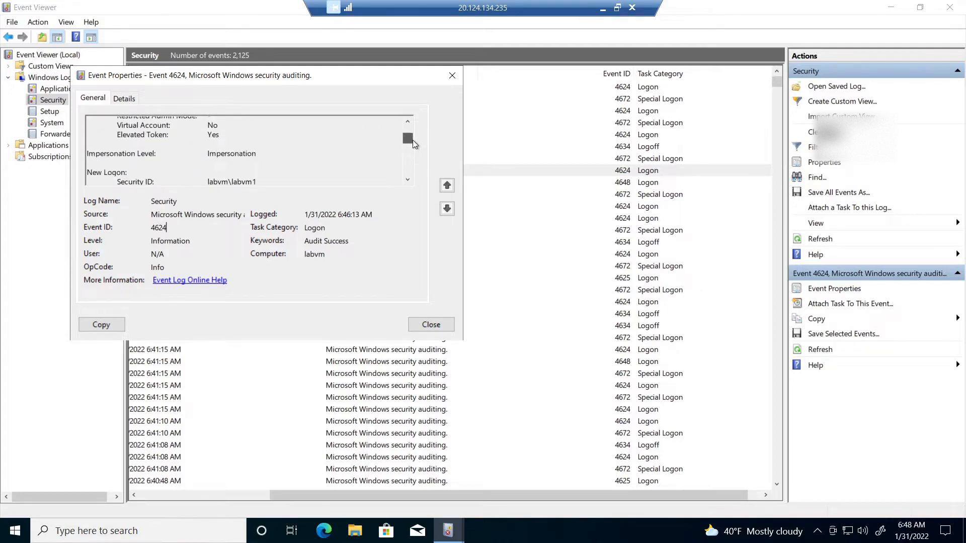
{"action": "left_click", "coordinate": [407, 134]}
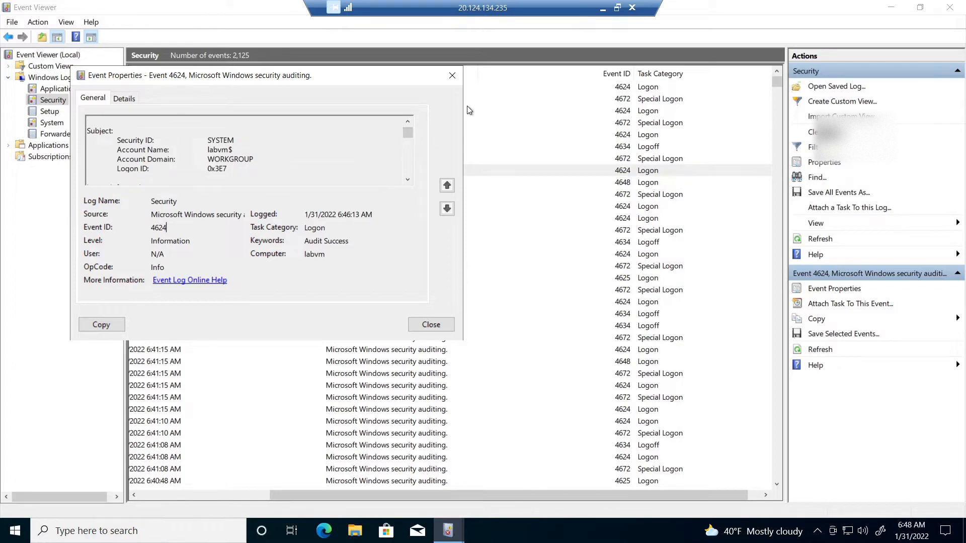
{"action": "left_click", "coordinate": [431, 325]}
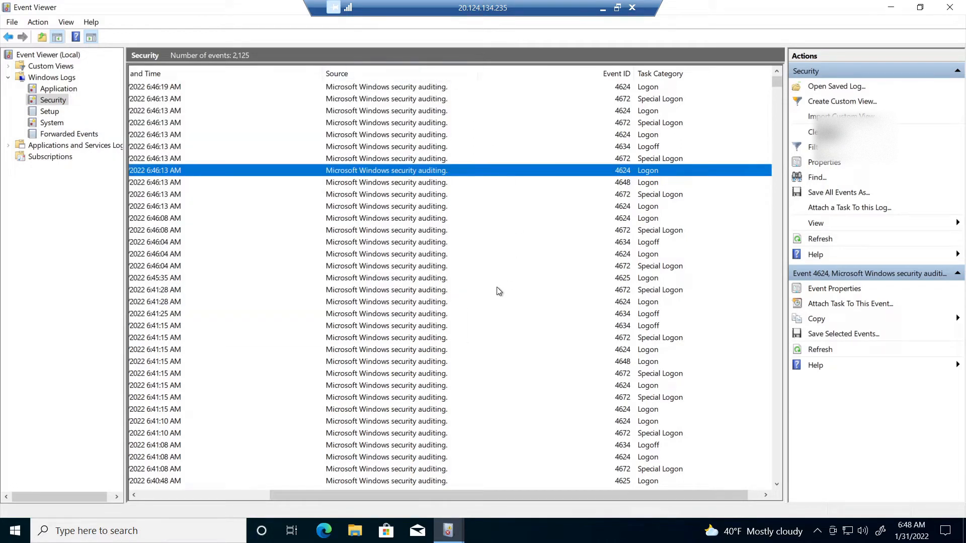
{"action": "mouse_move", "coordinate": [491, 289]}
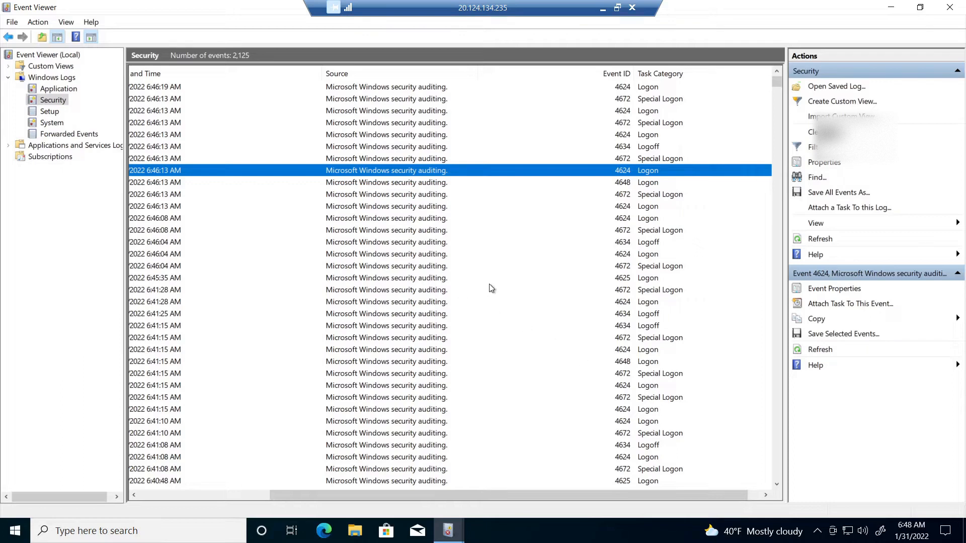
Scroll down the Security event list toward an earlier Event ID 4672 entry
{"action": "scroll", "scroll_direction": "down", "scroll_amount": 3}
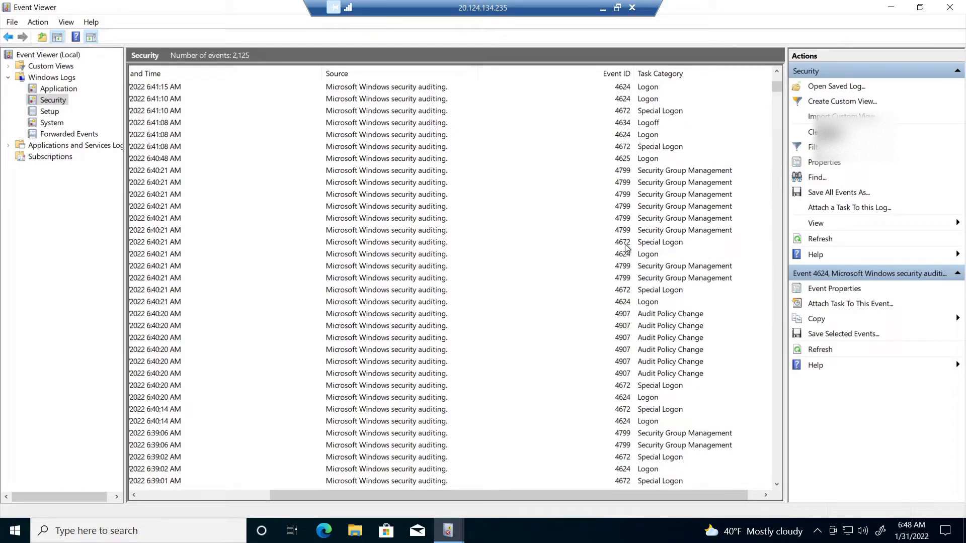
{"action": "scroll", "scroll_direction": "down", "scroll_amount": 3}
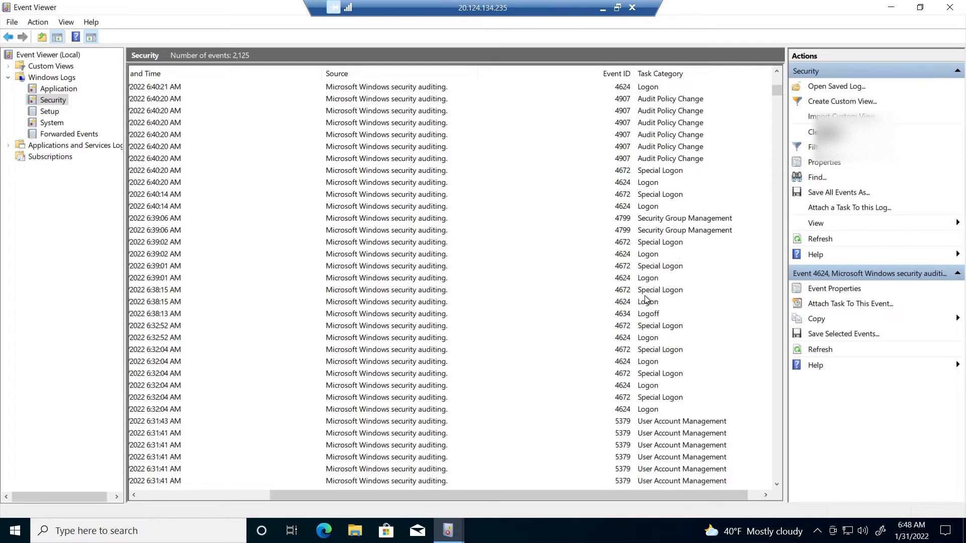
{"action": "scroll", "scroll_direction": "down", "scroll_amount": 3}
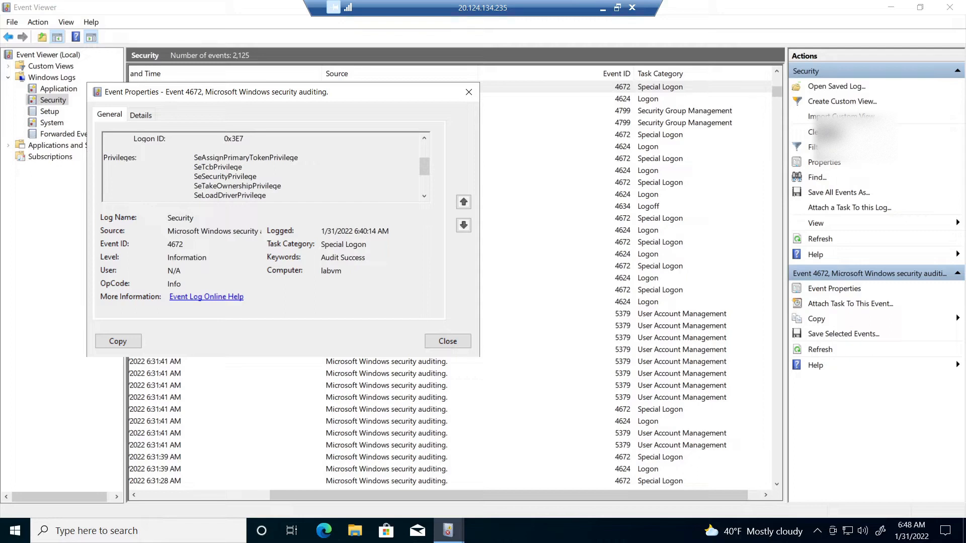
Read further down Event 4672's privilege list and close its properties
{"action": "scroll", "scroll_direction": "down", "scroll_amount": 3}
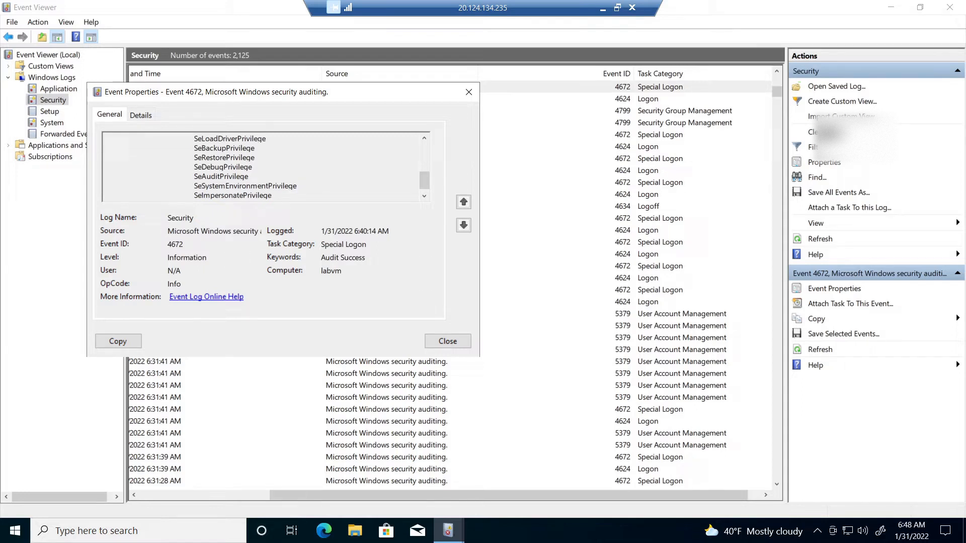
{"action": "mouse_move", "coordinate": [187, 257]}
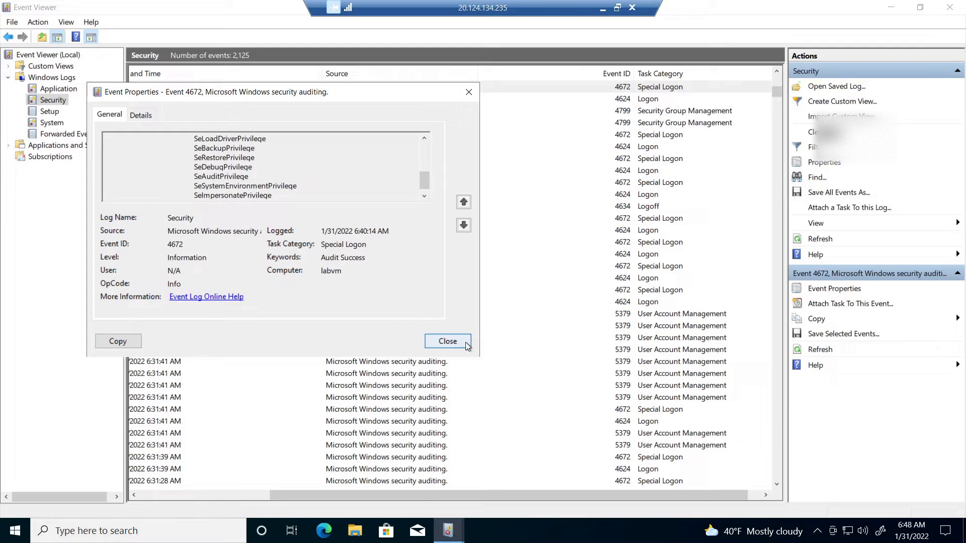
{"action": "left_click", "coordinate": [447, 341]}
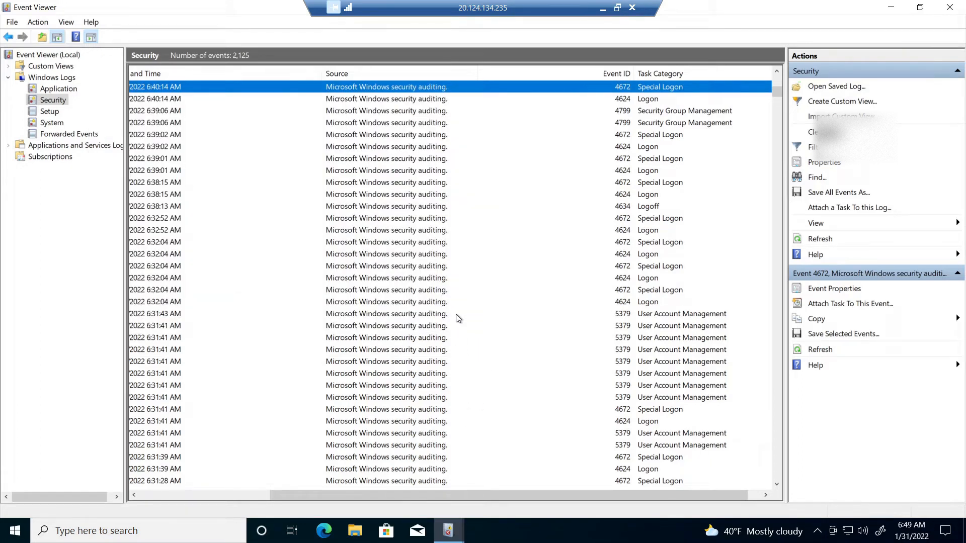
{"action": "mouse_move", "coordinate": [566, 293]}
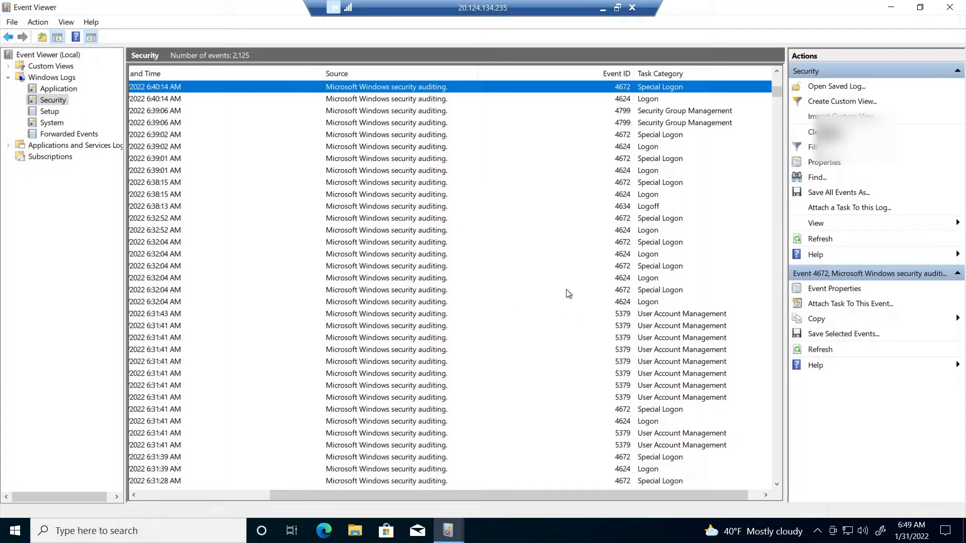
{"action": "mouse_move", "coordinate": [508, 269]}
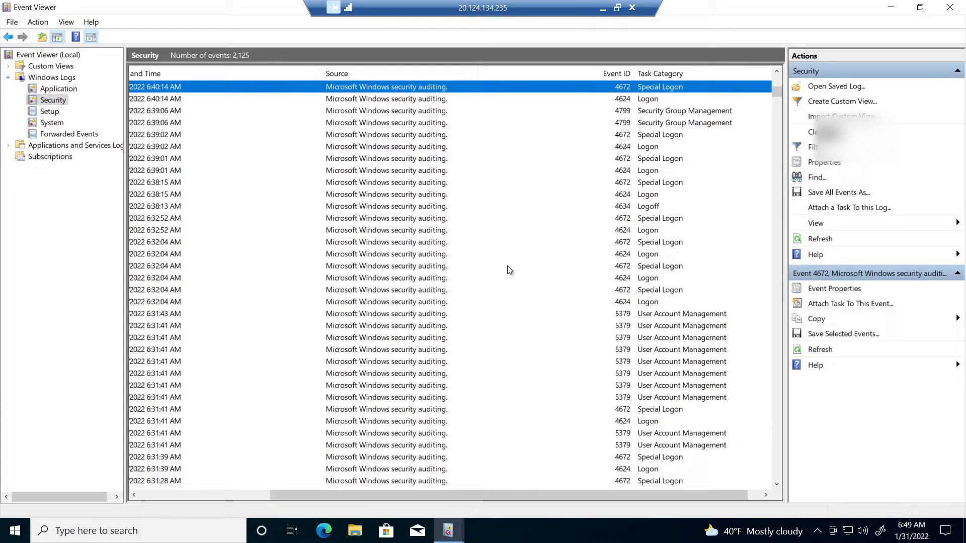
{"action": "mouse_move", "coordinate": [489, 233]}
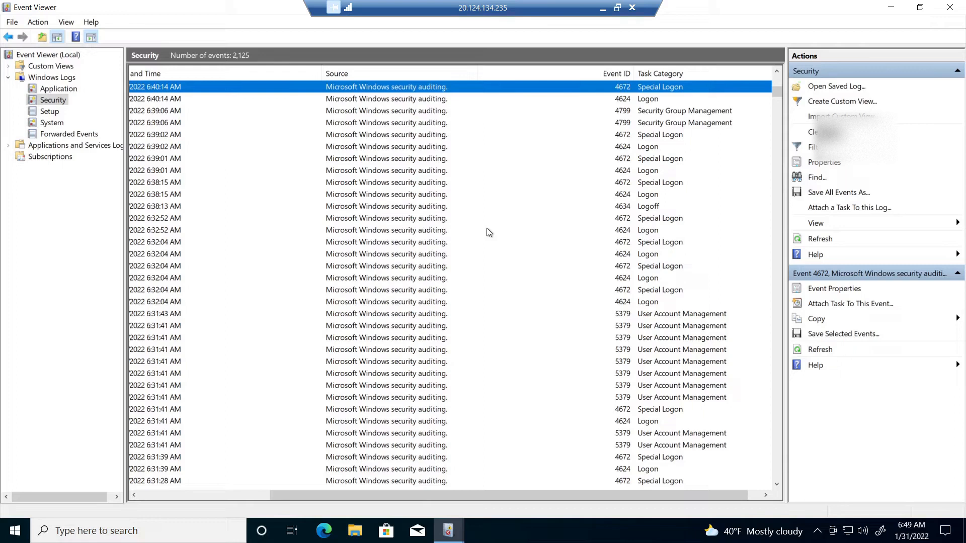
{"action": "mouse_move", "coordinate": [210, 263]}
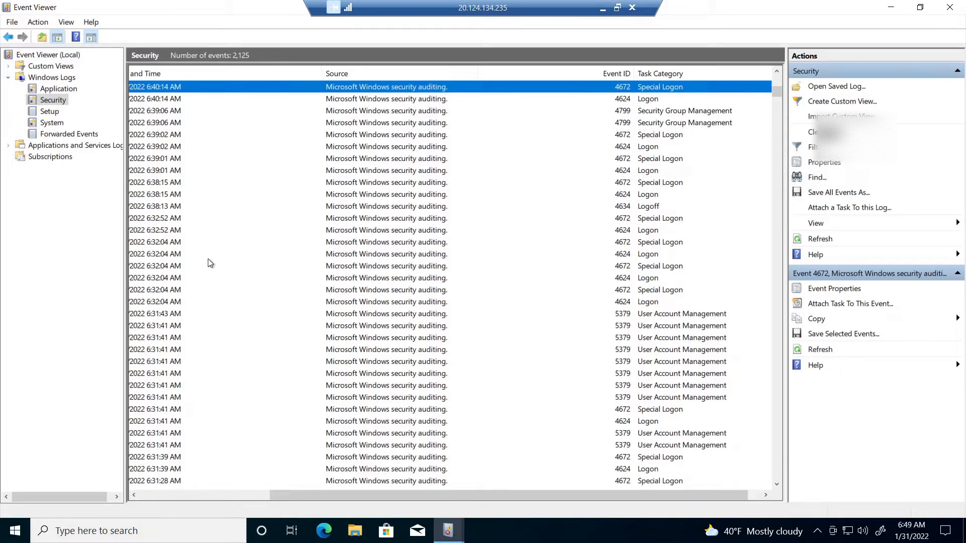
{"action": "mouse_move", "coordinate": [660, 73]}
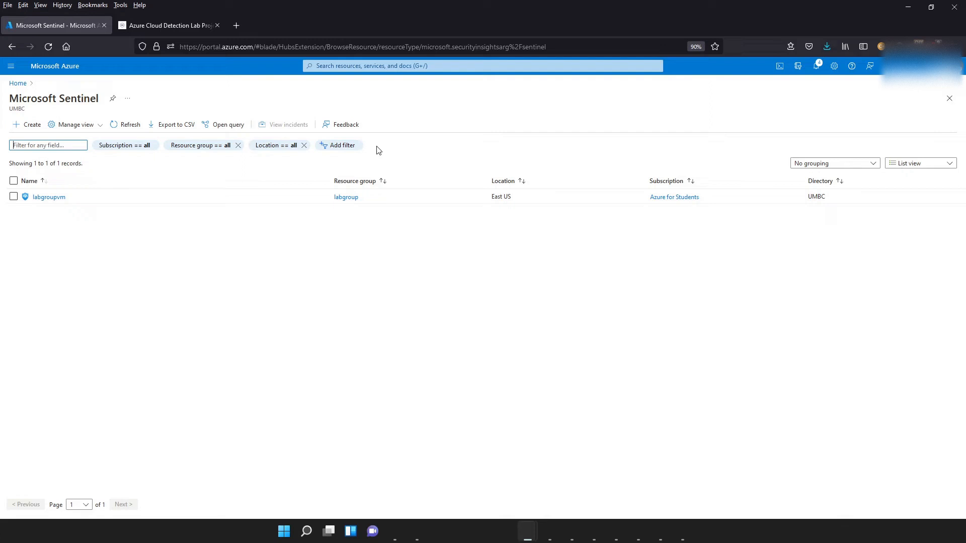
Select the labgroupvm workspace to show its Sentinel overview of events, alerts and incidents
{"action": "left_click", "coordinate": [49, 196]}
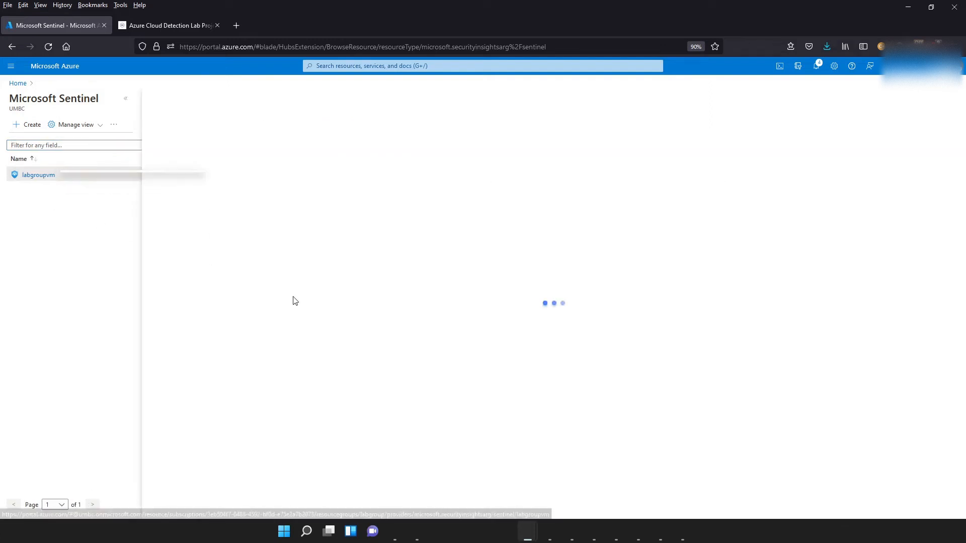
{"action": "left_click", "coordinate": [38, 175]}
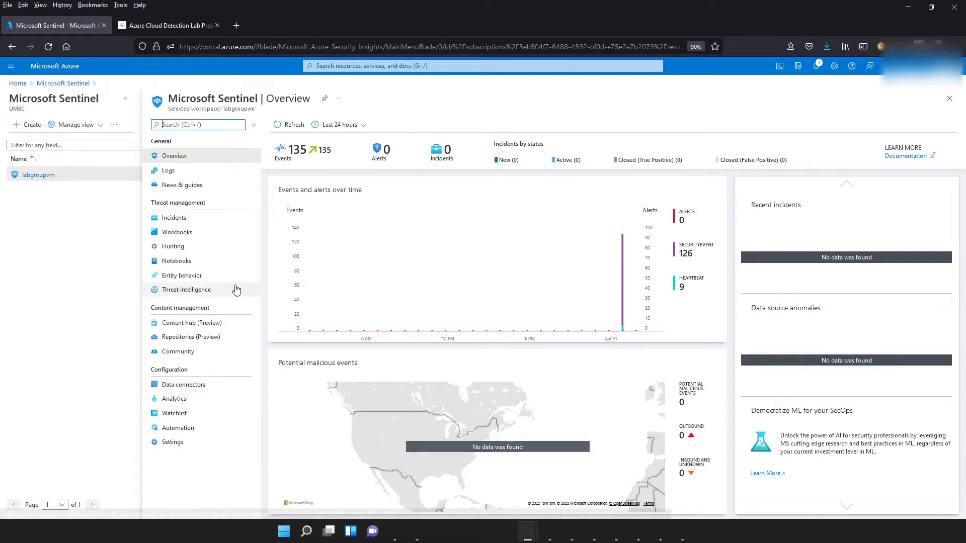
{"action": "mouse_move", "coordinate": [337, 235]}
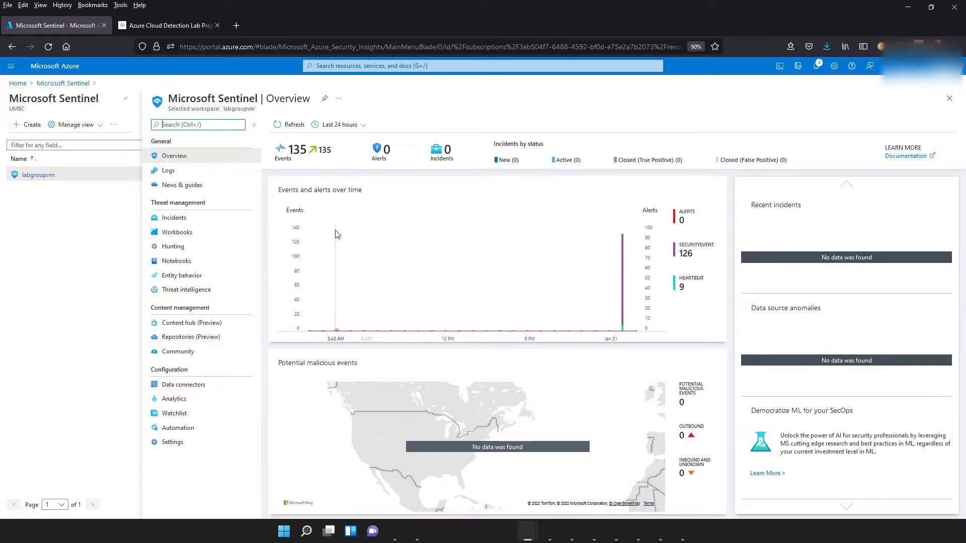
{"action": "mouse_move", "coordinate": [337, 230]}
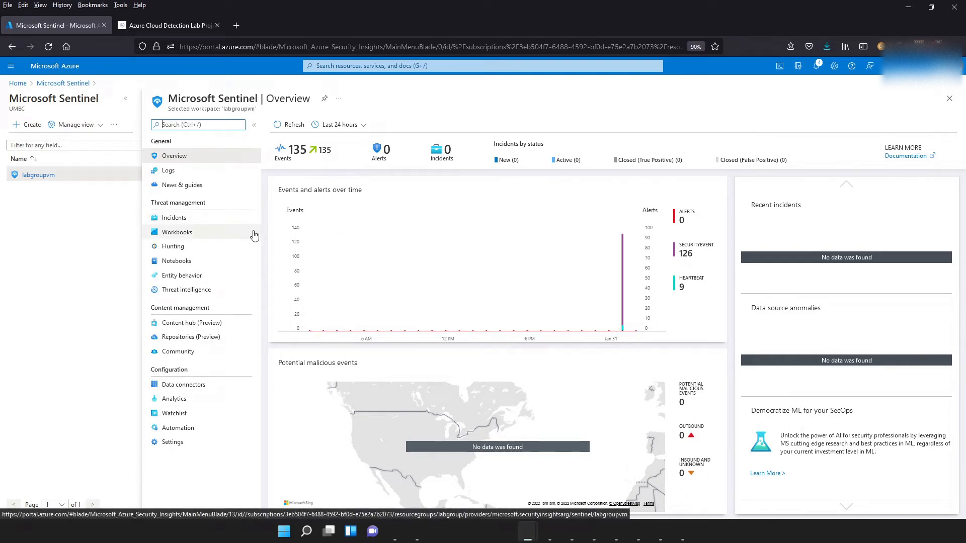
{"action": "mouse_move", "coordinate": [168, 170]}
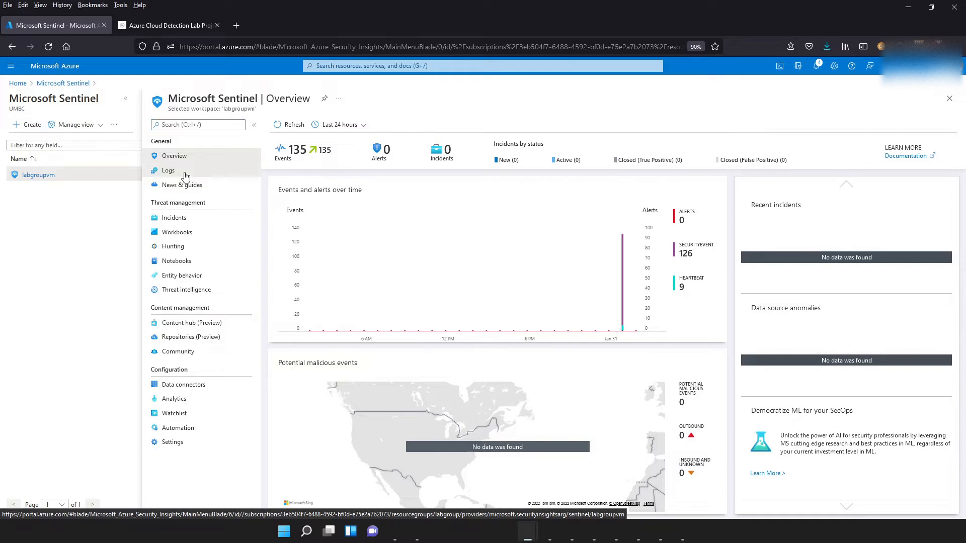
Start an empty Logs query for labgroupvm with the sample Queries gallery dismissed
{"action": "left_click", "coordinate": [169, 171]}
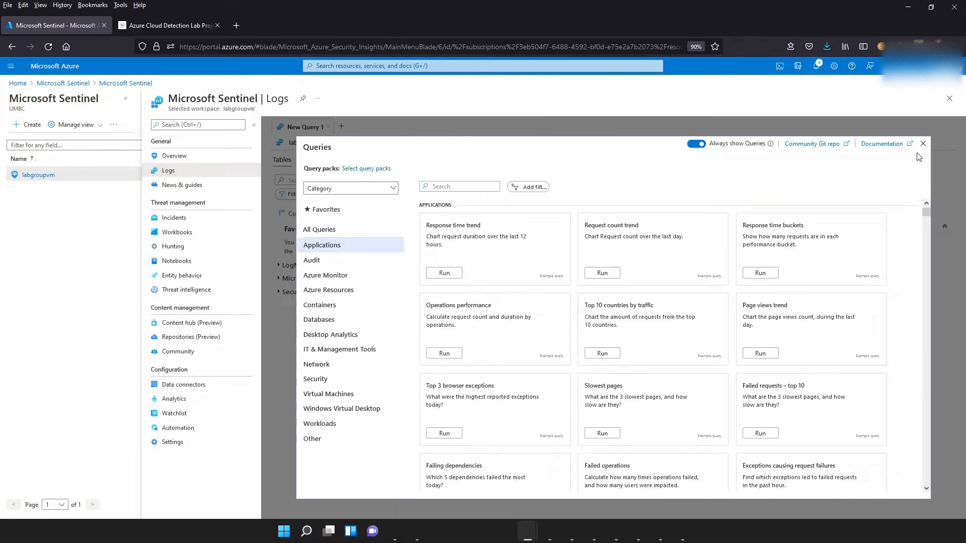
{"action": "left_click", "coordinate": [922, 143]}
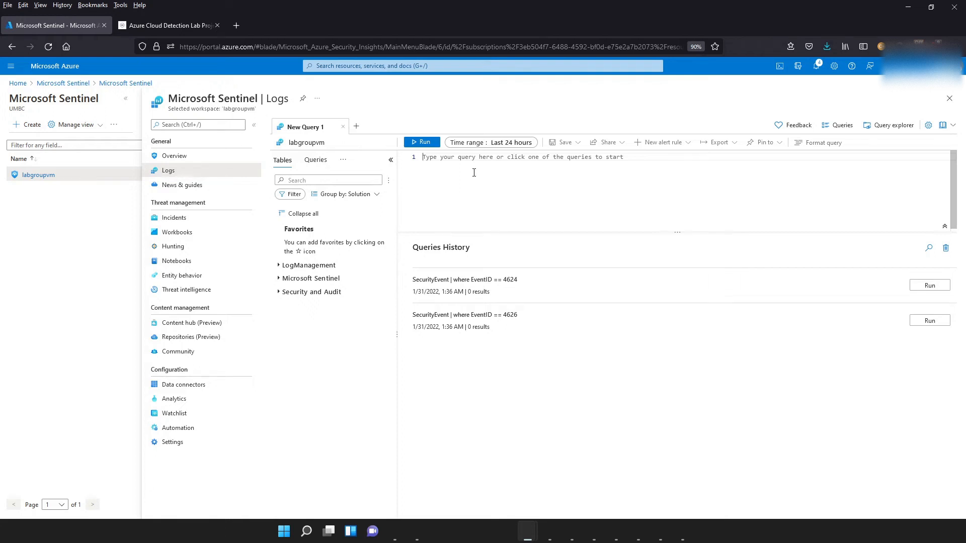
Enter the query SecurityEvent | where EventID == 4624 in the Logs editor, using IntelliSense completions
{"action": "type", "text": "Securit"}
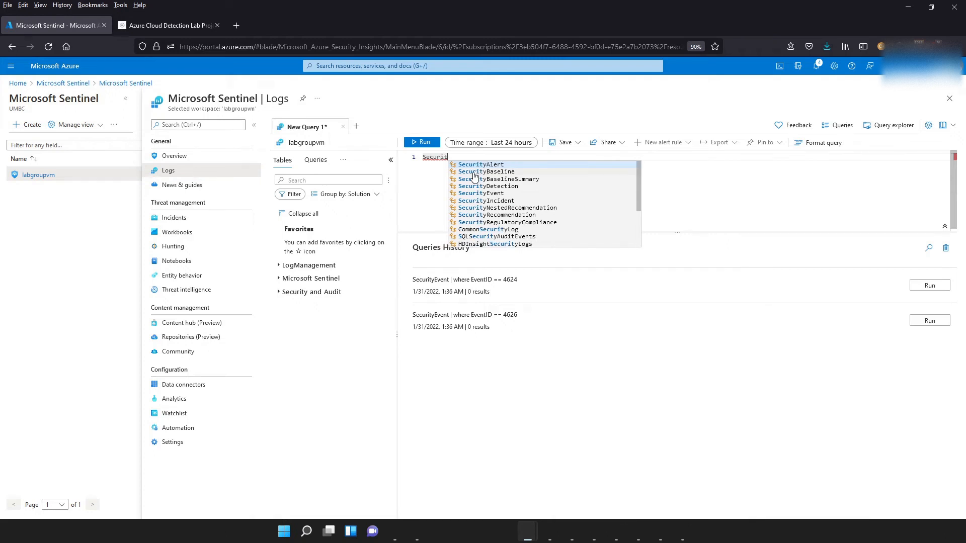
{"action": "type", "text": "yEvent"}
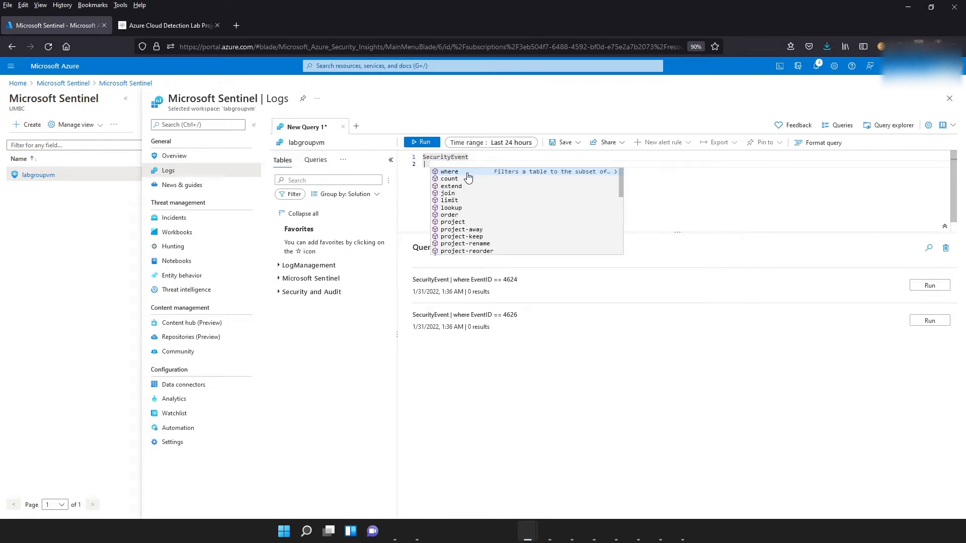
{"action": "mouse_move", "coordinate": [466, 182]}
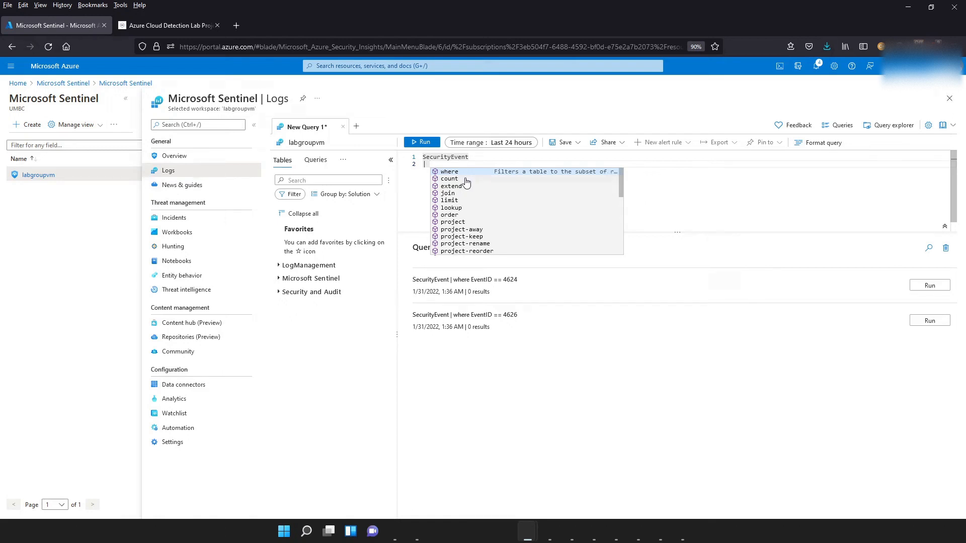
{"action": "mouse_move", "coordinate": [463, 189]}
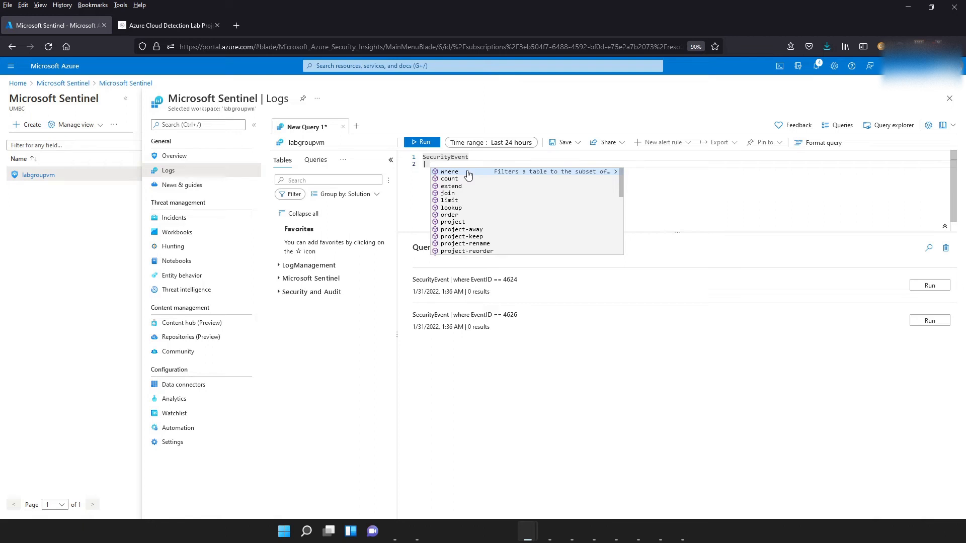
{"action": "left_click", "coordinate": [449, 171]}
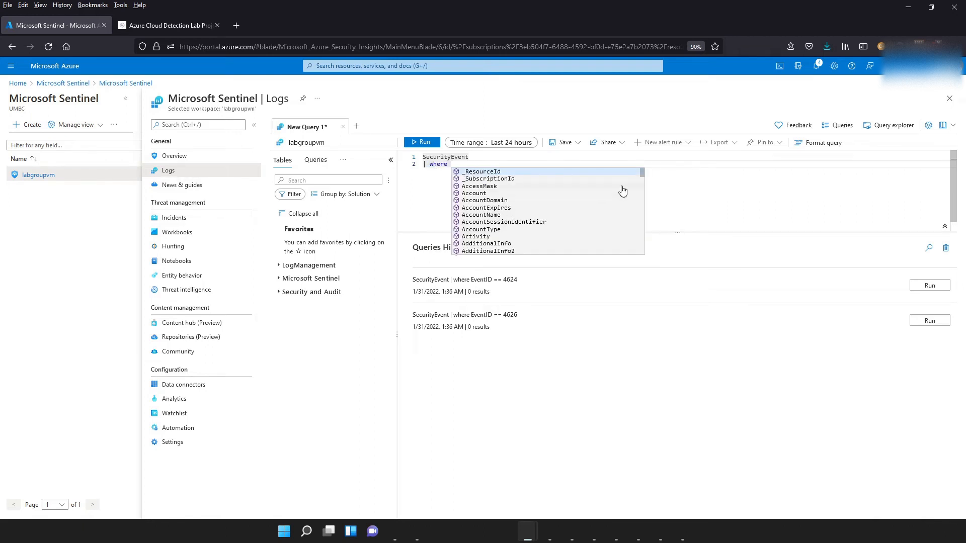
{"action": "mouse_move", "coordinate": [564, 223]}
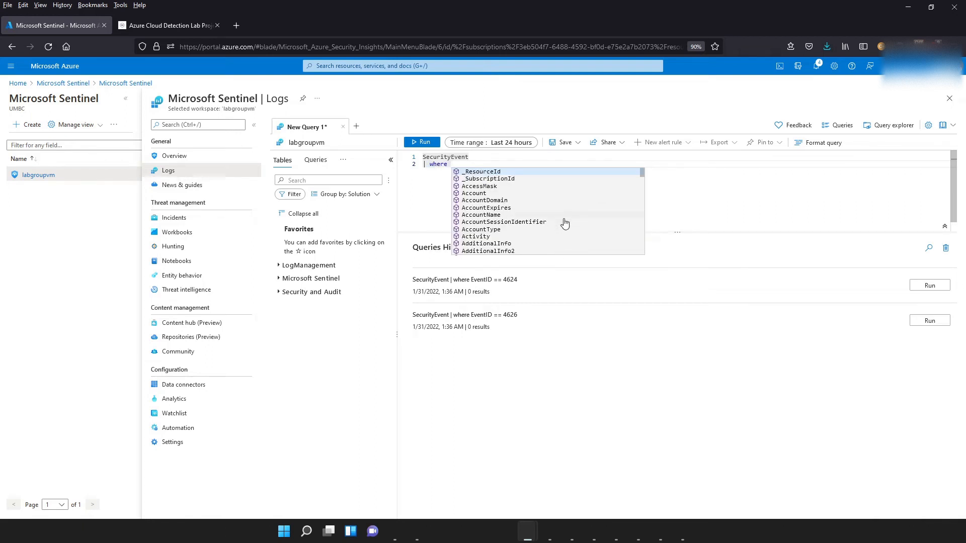
{"action": "type", "text": "E"}
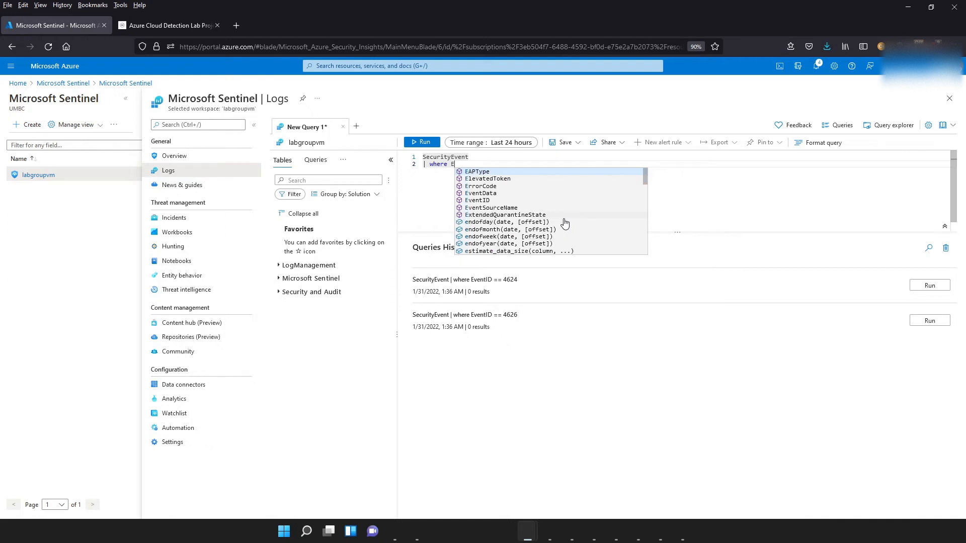
{"action": "type", "text": "ventID =="}
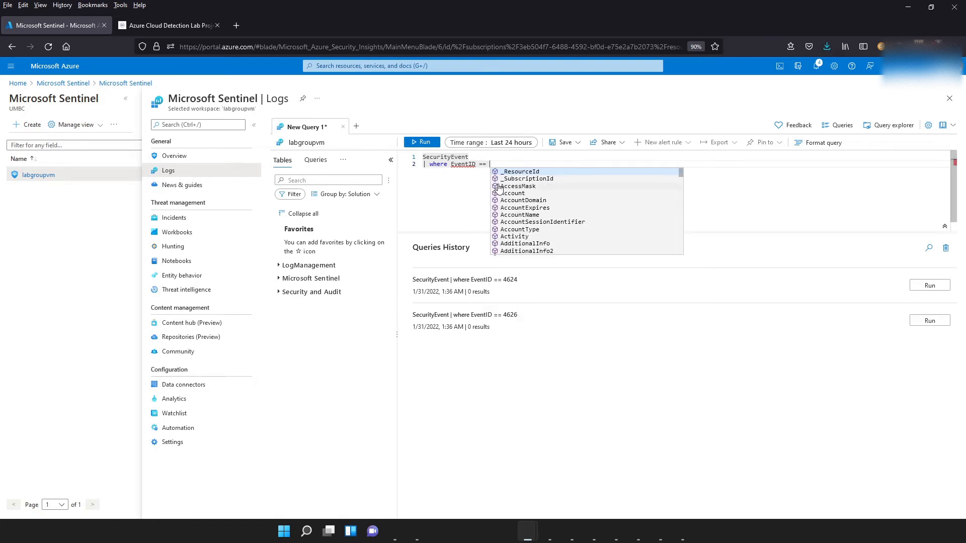
{"action": "type", "text": "4624"}
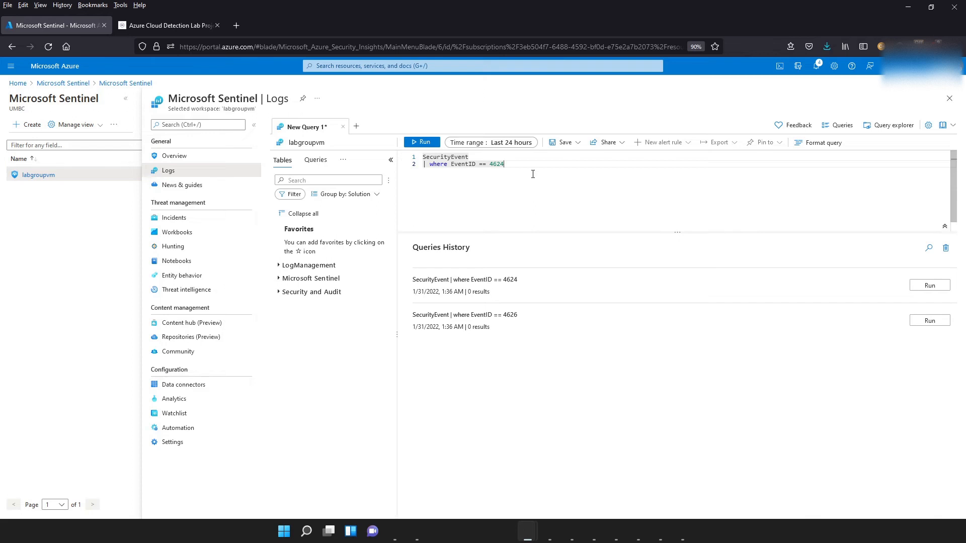
{"action": "mouse_move", "coordinate": [480, 175]}
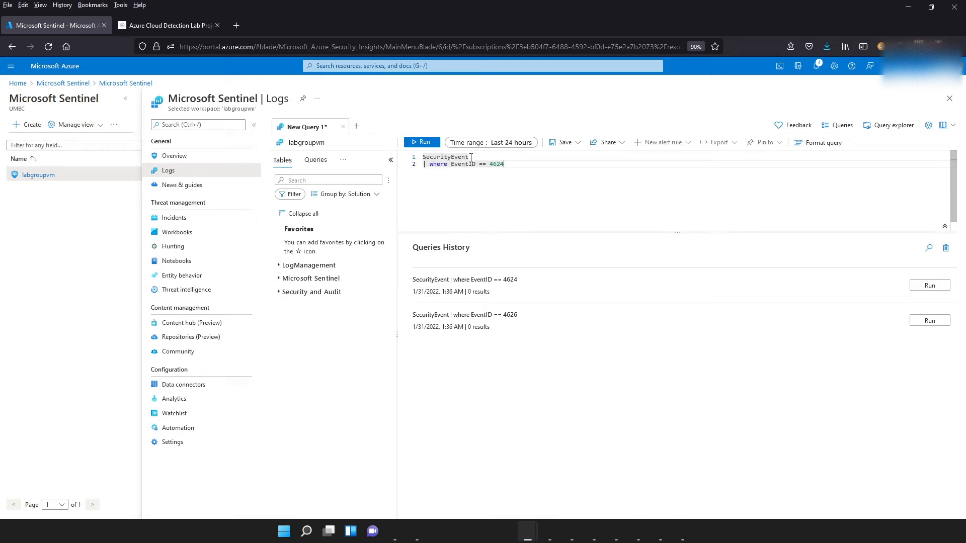
{"action": "mouse_move", "coordinate": [429, 157]}
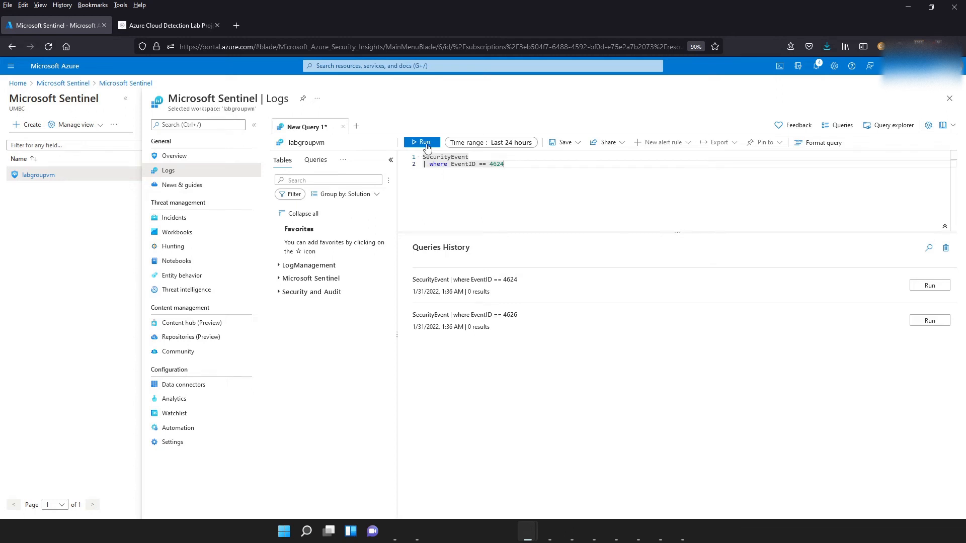
{"action": "left_click", "coordinate": [425, 142]}
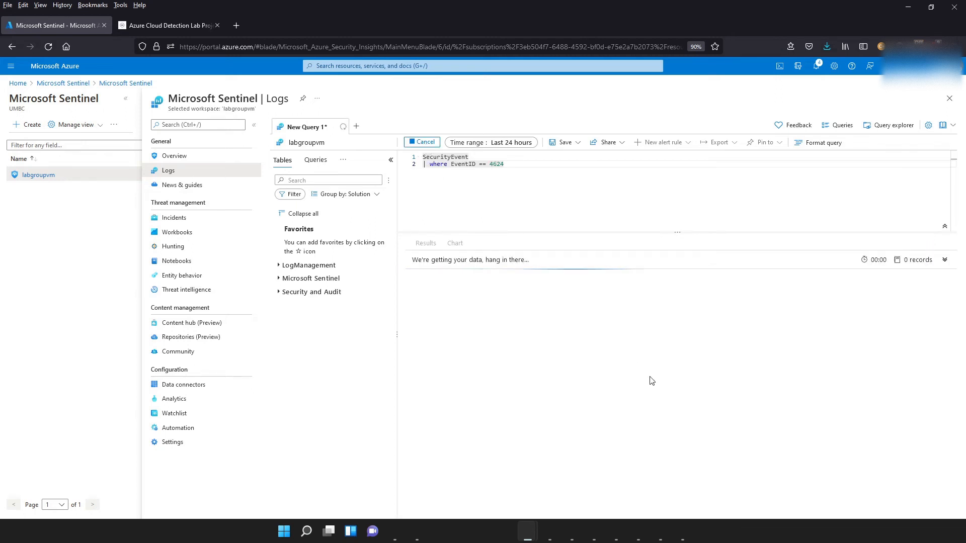
{"action": "left_click", "coordinate": [421, 142]}
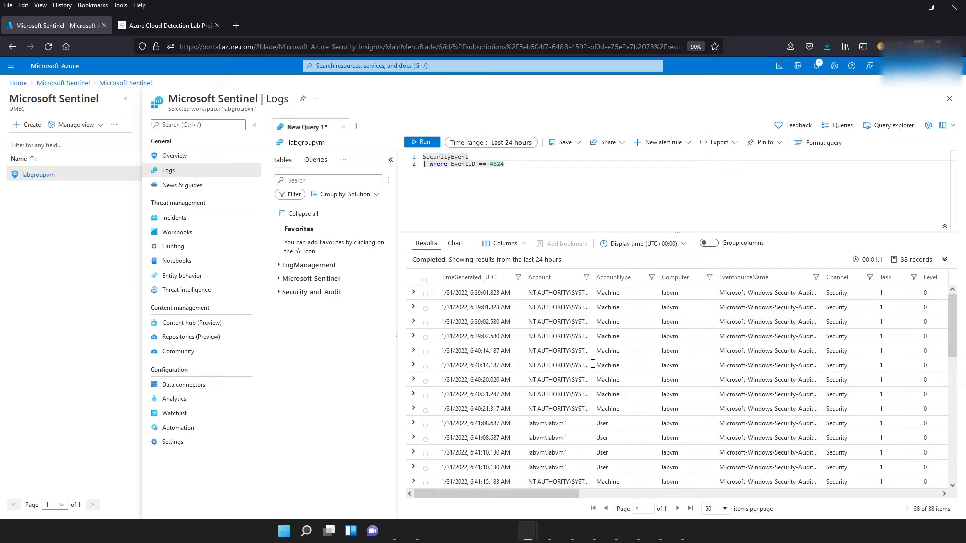
{"action": "scroll", "scroll_direction": "down", "scroll_amount": 3}
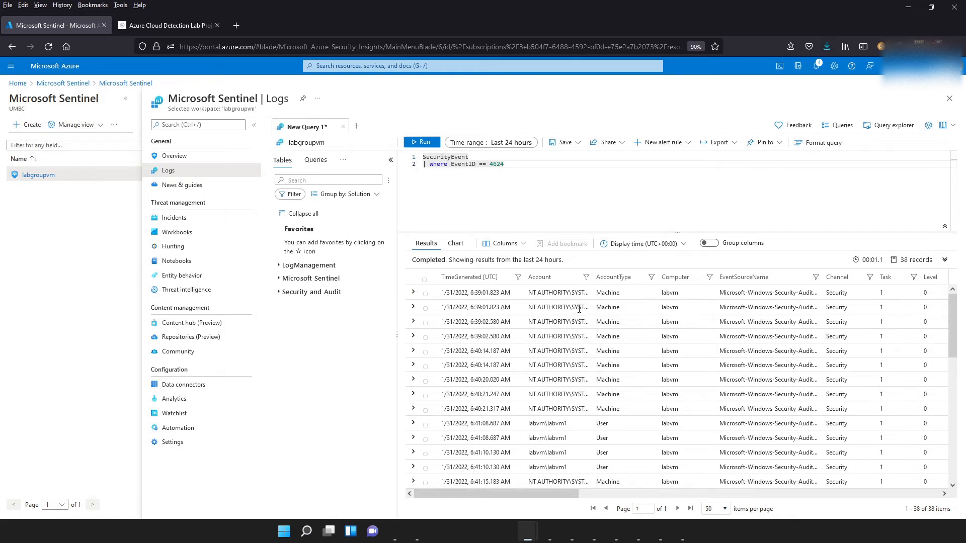
{"action": "scroll", "scroll_direction": "down", "scroll_amount": 3}
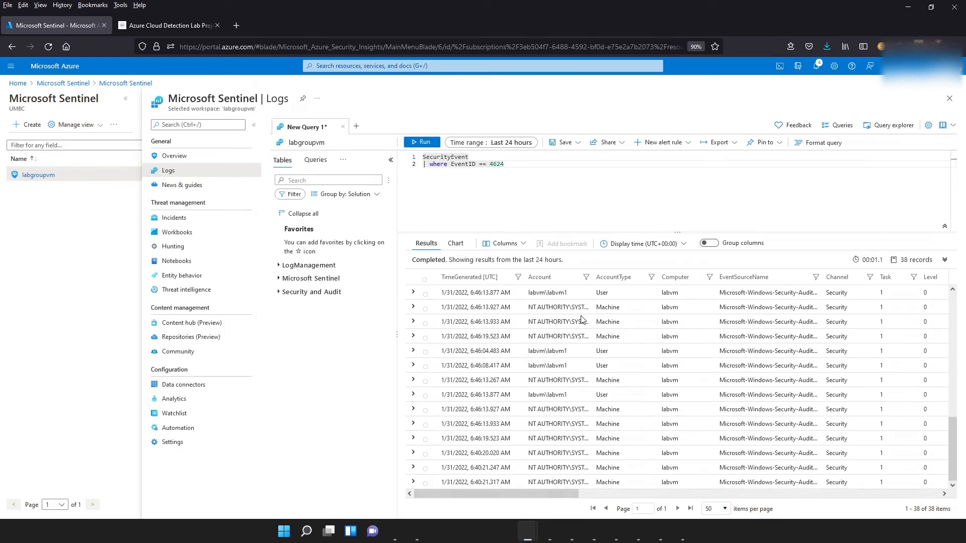
{"action": "scroll", "scroll_direction": "down", "scroll_amount": 3}
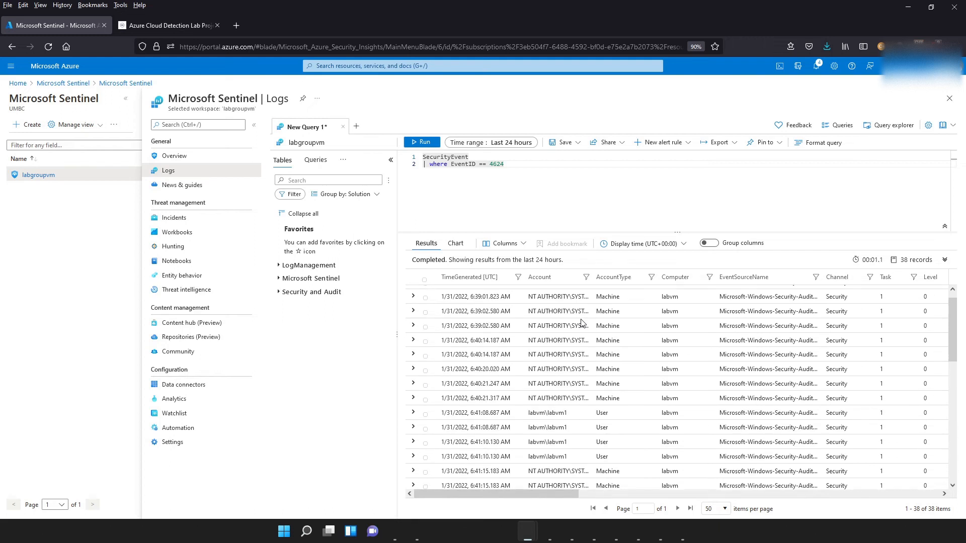
{"action": "scroll", "scroll_direction": "up", "scroll_amount": 3}
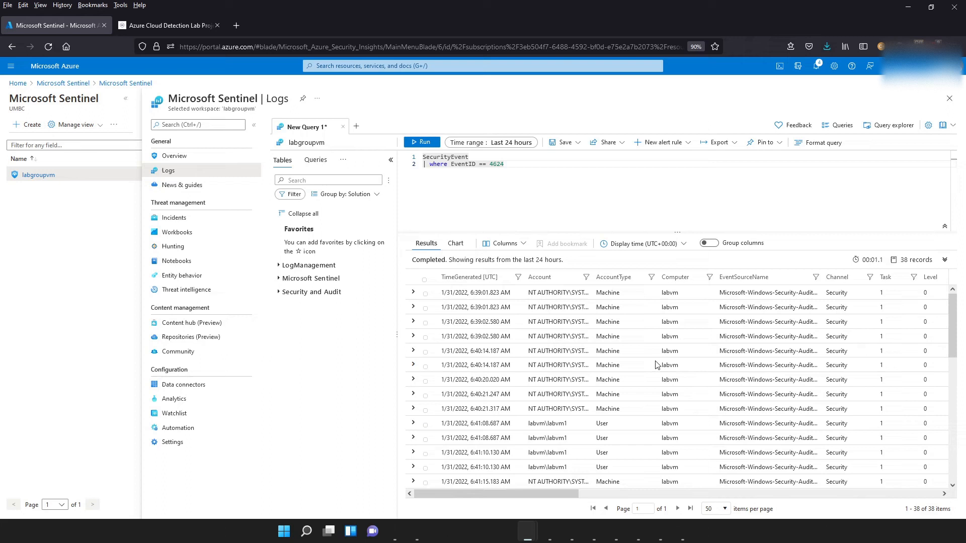
{"action": "mouse_move", "coordinate": [688, 400]}
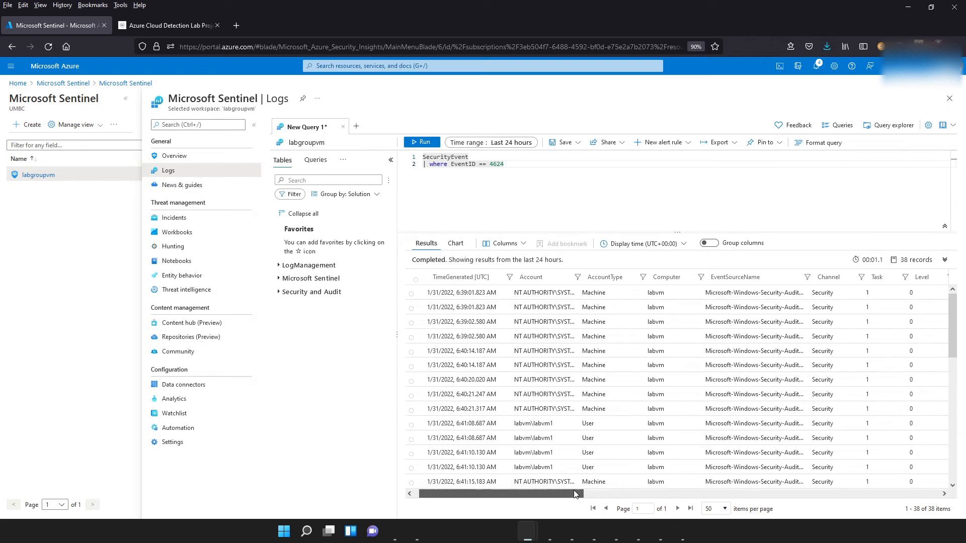
{"action": "scroll", "scroll_direction": "right", "scroll_amount": 3}
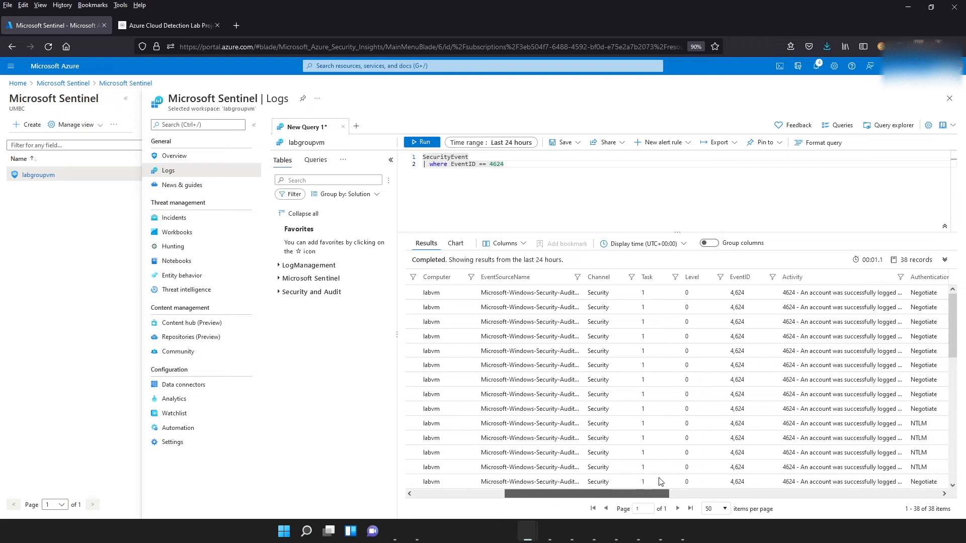
{"action": "scroll", "scroll_direction": "right", "scroll_amount": 3}
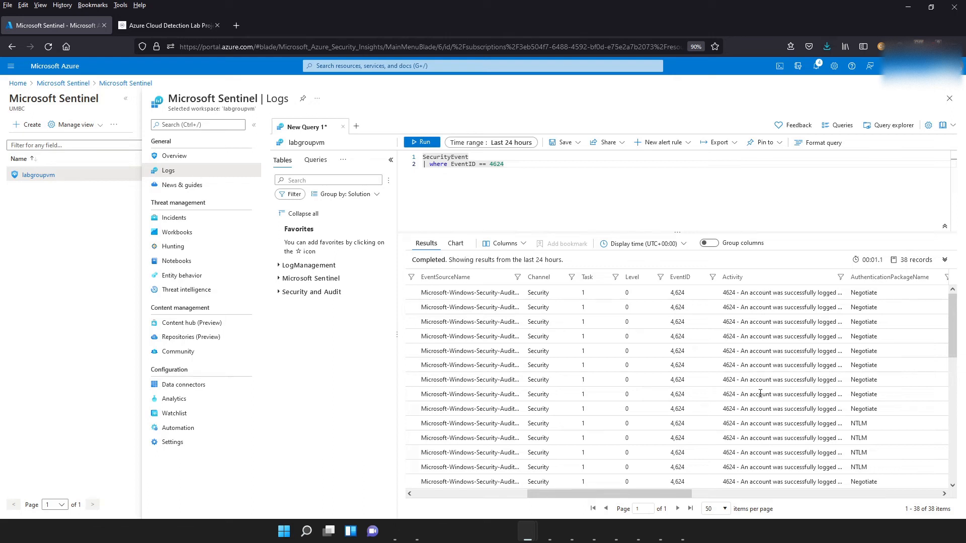
{"action": "scroll", "scroll_direction": "left", "scroll_amount": 3}
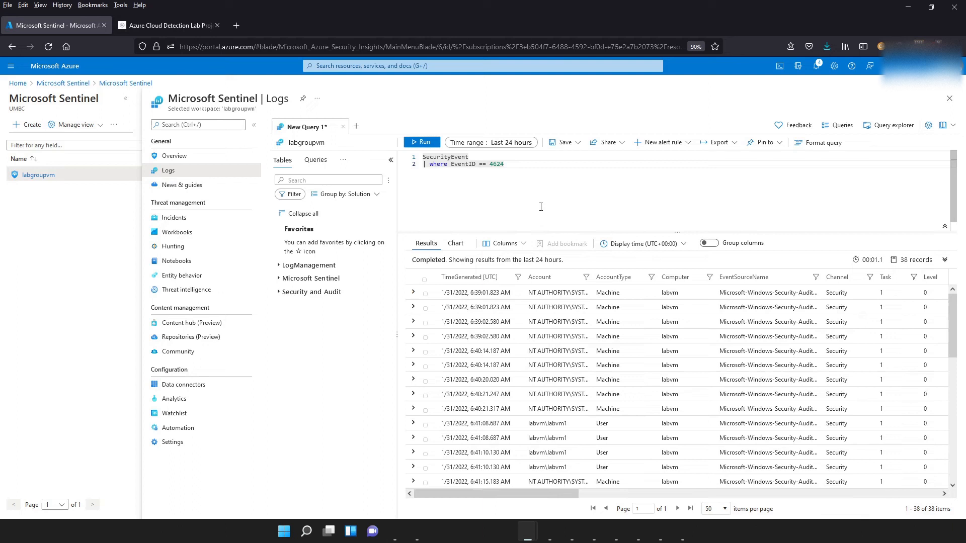
{"action": "mouse_move", "coordinate": [526, 190]}
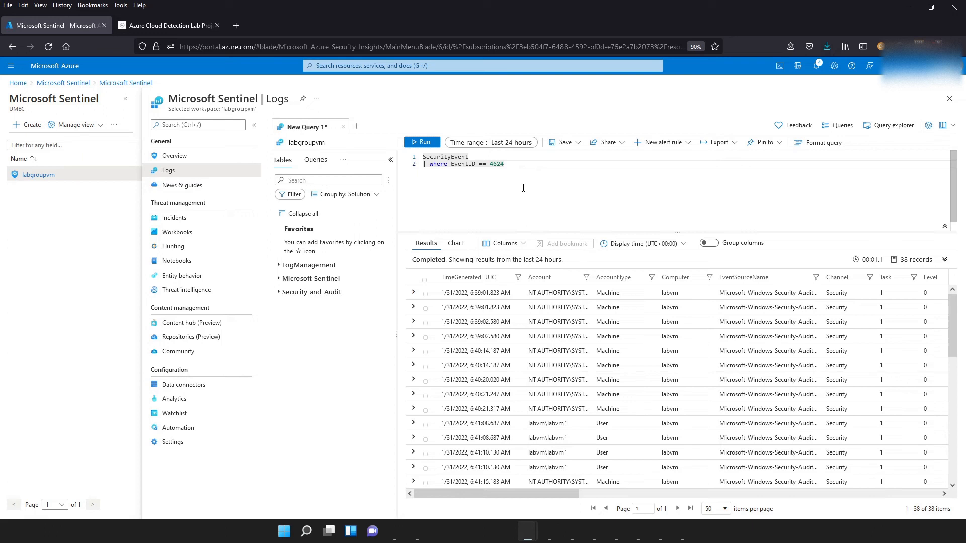
{"action": "left_click", "coordinate": [505, 164]}
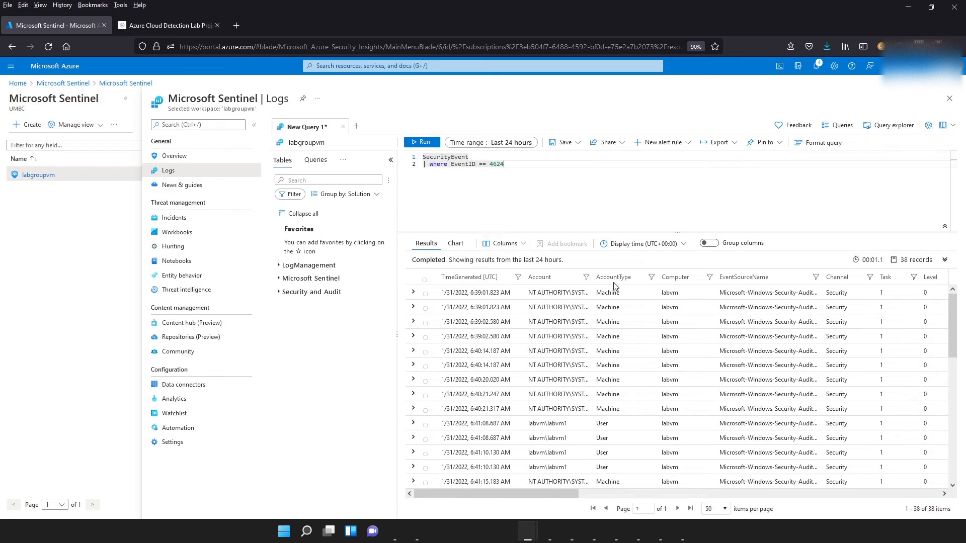
{"action": "mouse_move", "coordinate": [613, 287]}
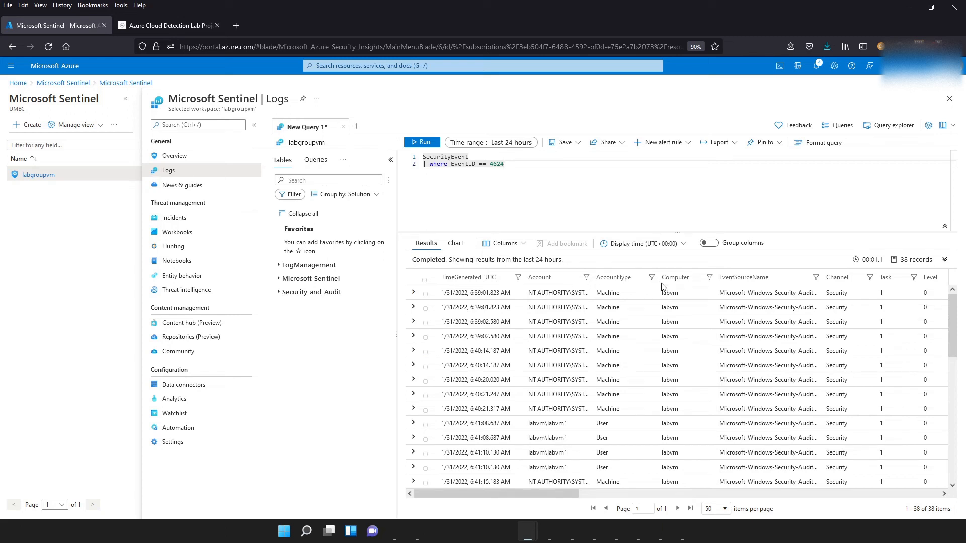
{"action": "mouse_move", "coordinate": [662, 286]}
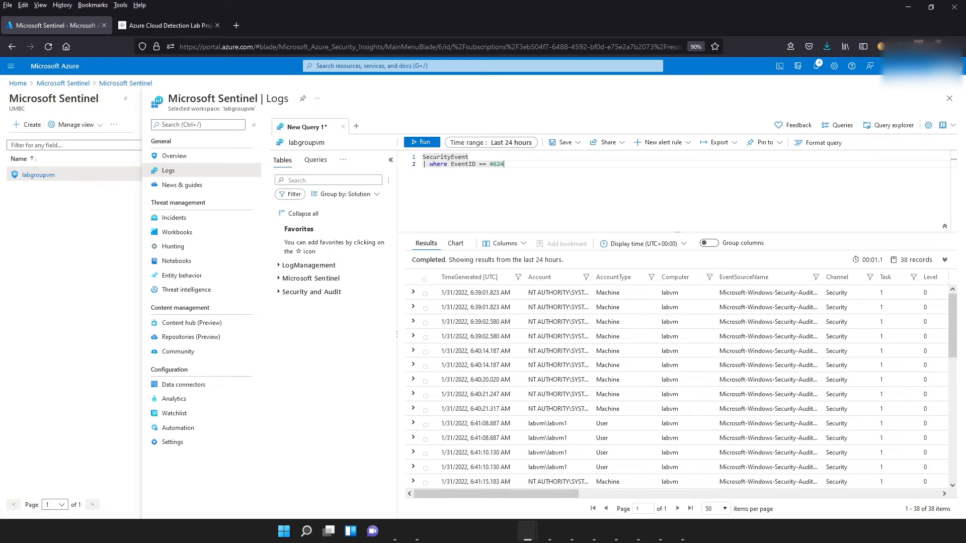
{"action": "mouse_move", "coordinate": [837, 57]}
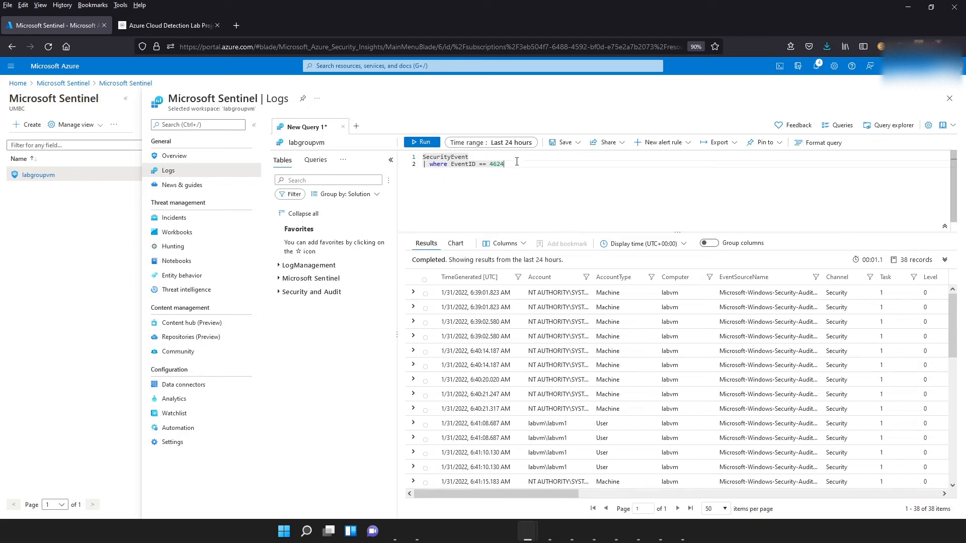
Add a third line | project TimeGenerated, Computer, Account below the where filter
{"action": "key", "text": "Return"}
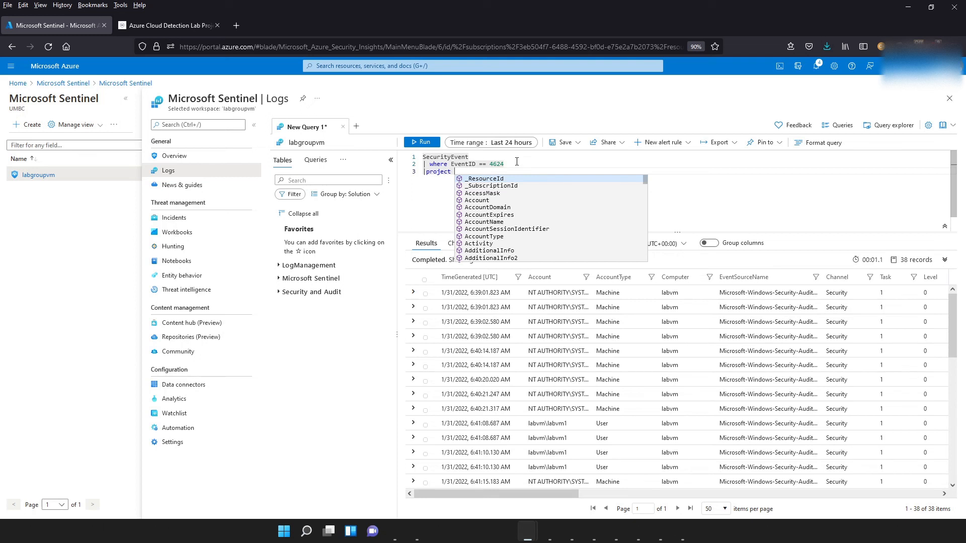
{"action": "type", "text": "TimeGenerated"}
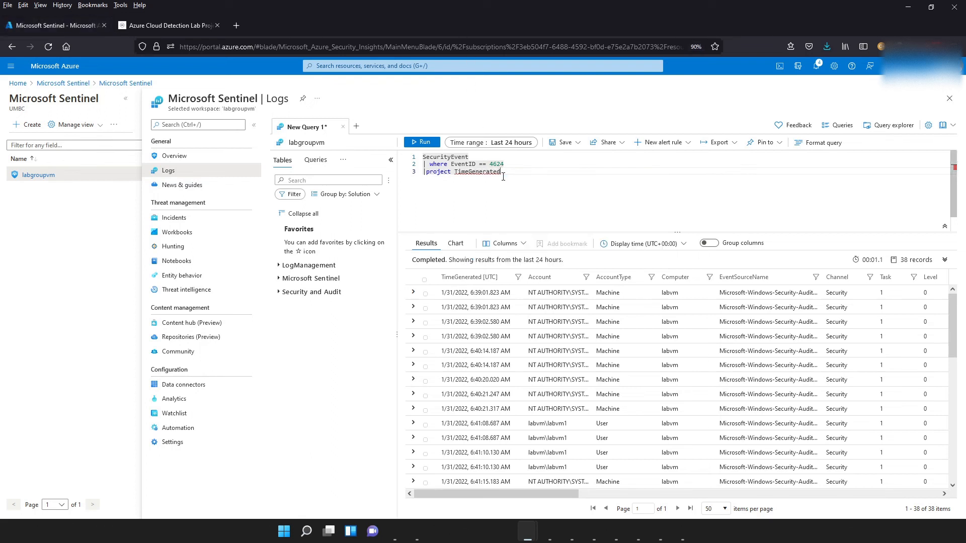
{"action": "type", "text": ","}
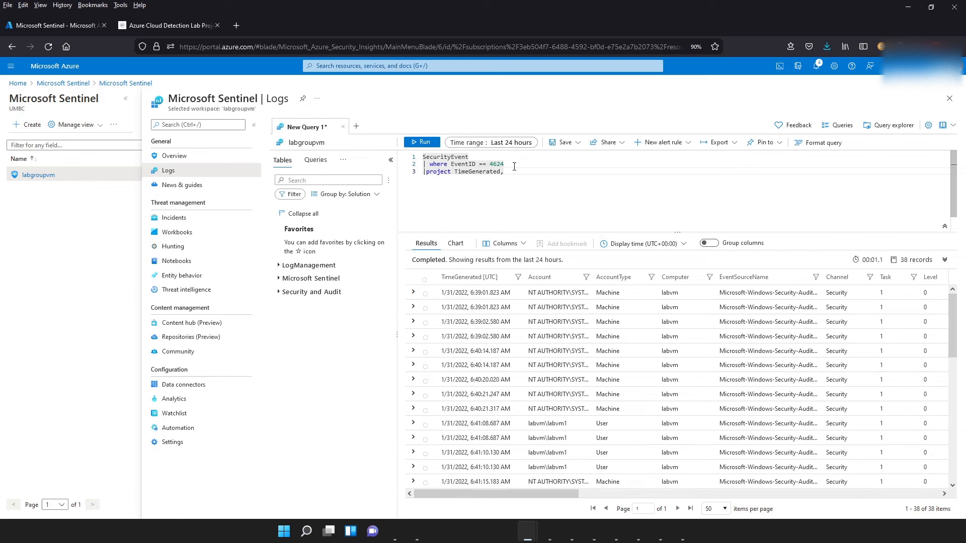
{"action": "type", "text": "C"}
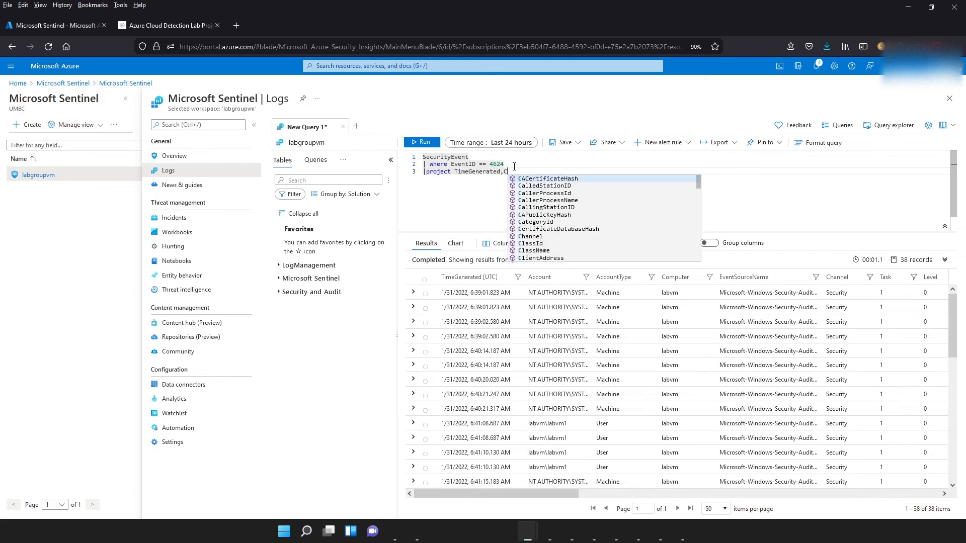
{"action": "type", "text": "Computer,"}
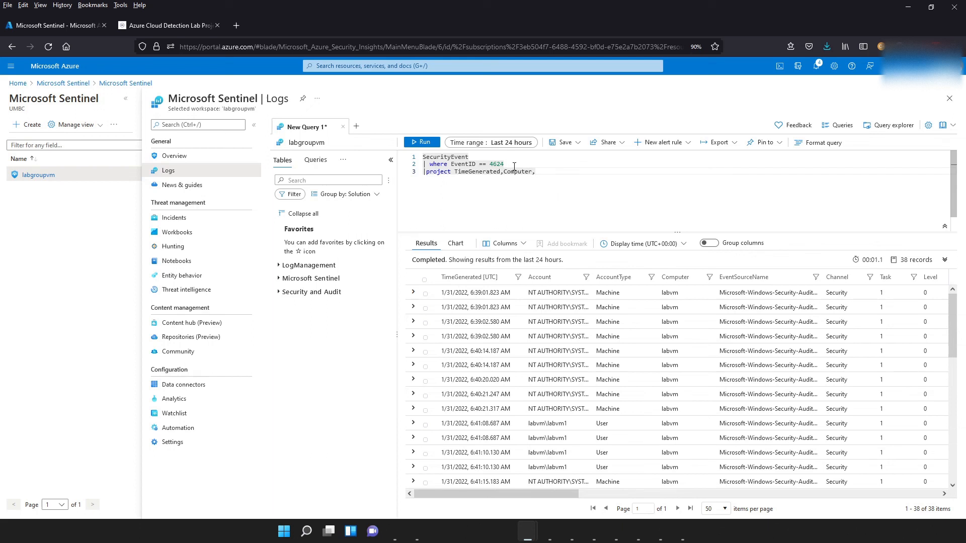
{"action": "type", "text": "A"}
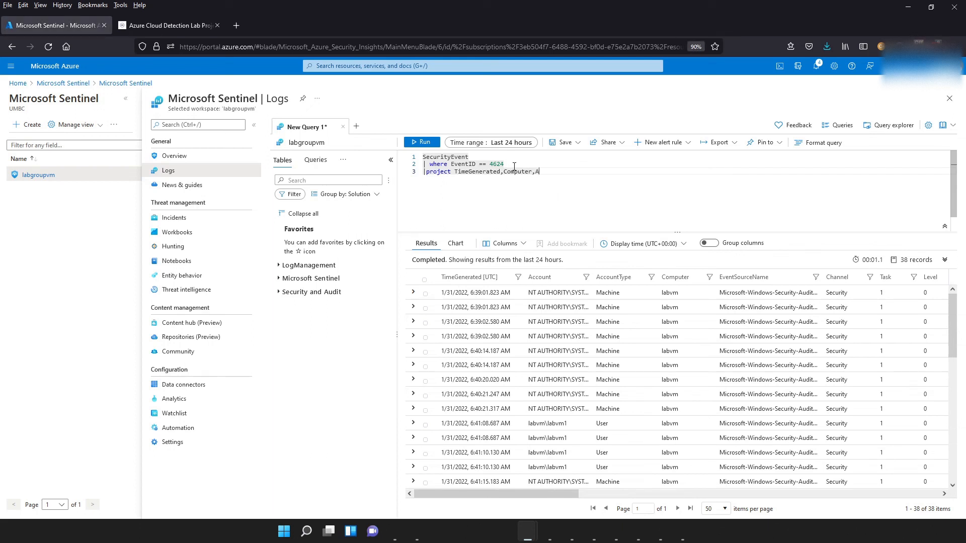
{"action": "type", "text": "ccount"}
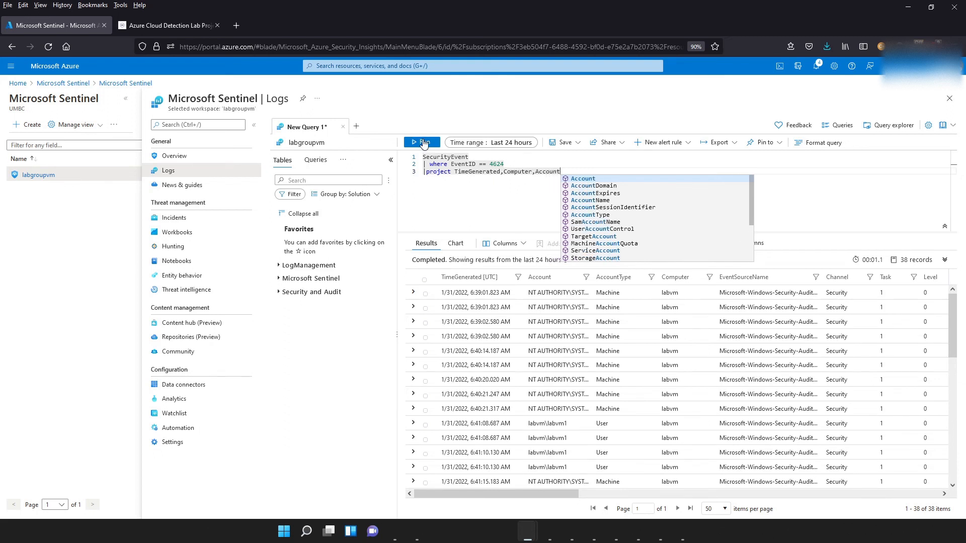
Run the projected query to list the 38 logon records with only three columns
{"action": "left_click", "coordinate": [422, 142]}
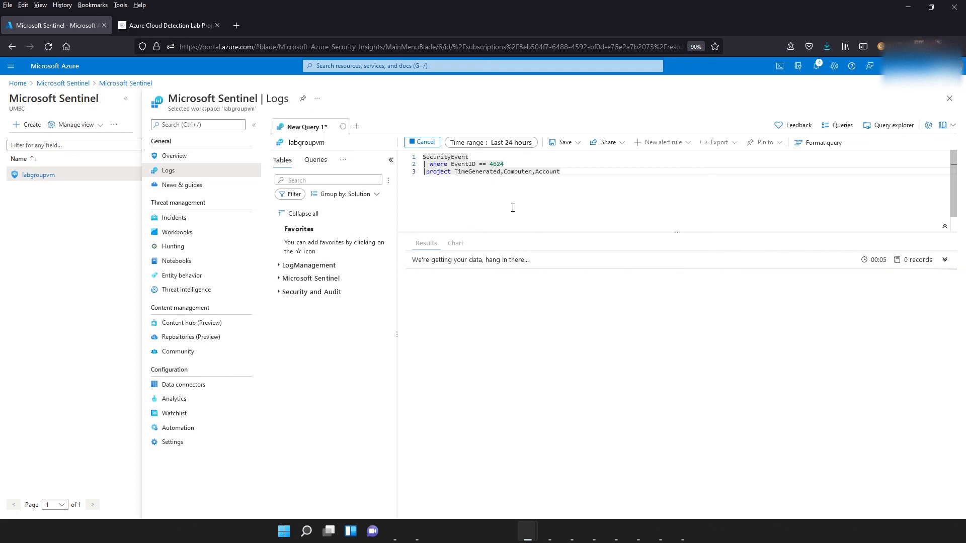
{"action": "left_click", "coordinate": [421, 142]}
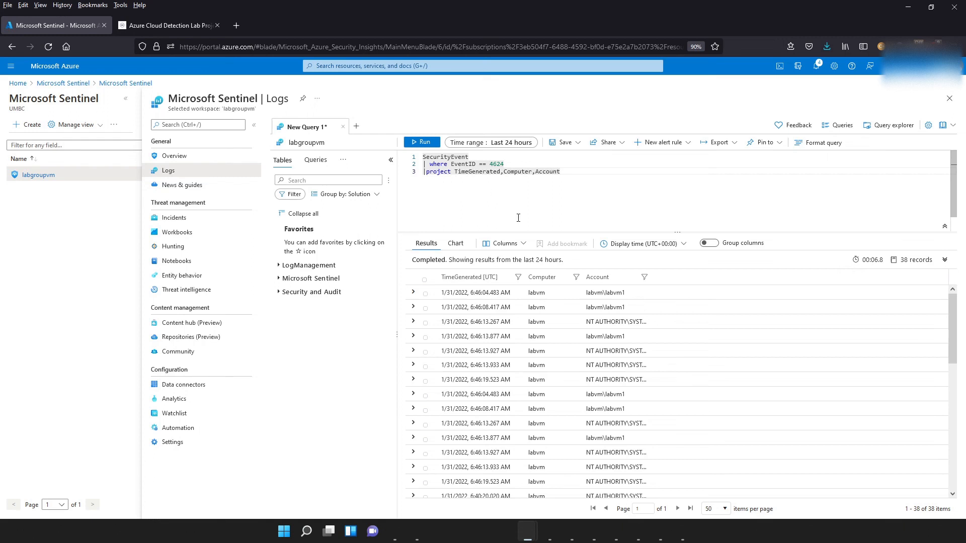
{"action": "mouse_move", "coordinate": [501, 320]}
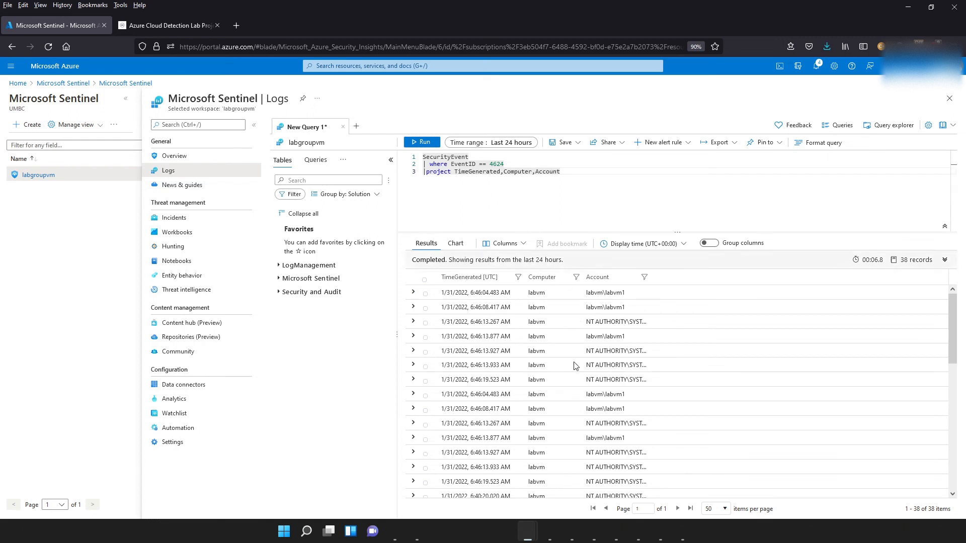
{"action": "mouse_move", "coordinate": [626, 531]}
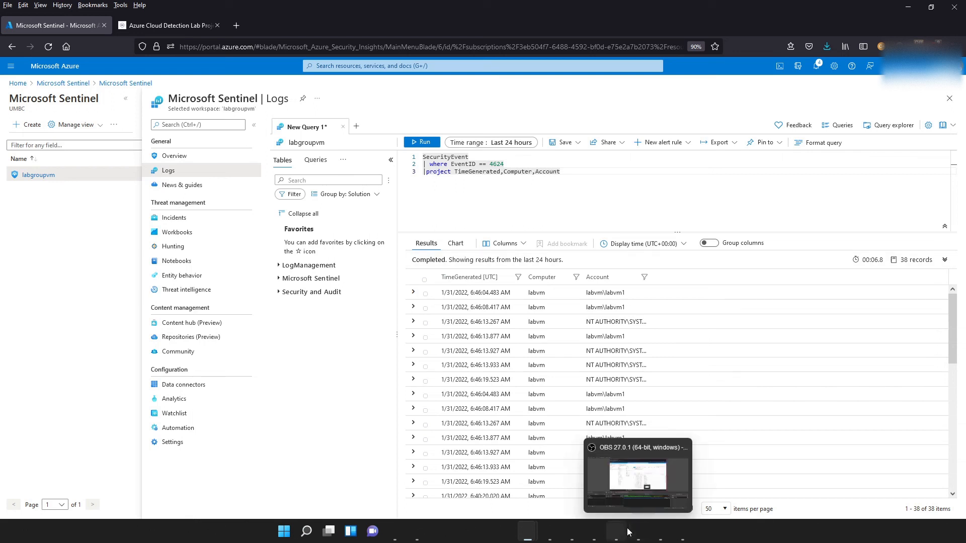